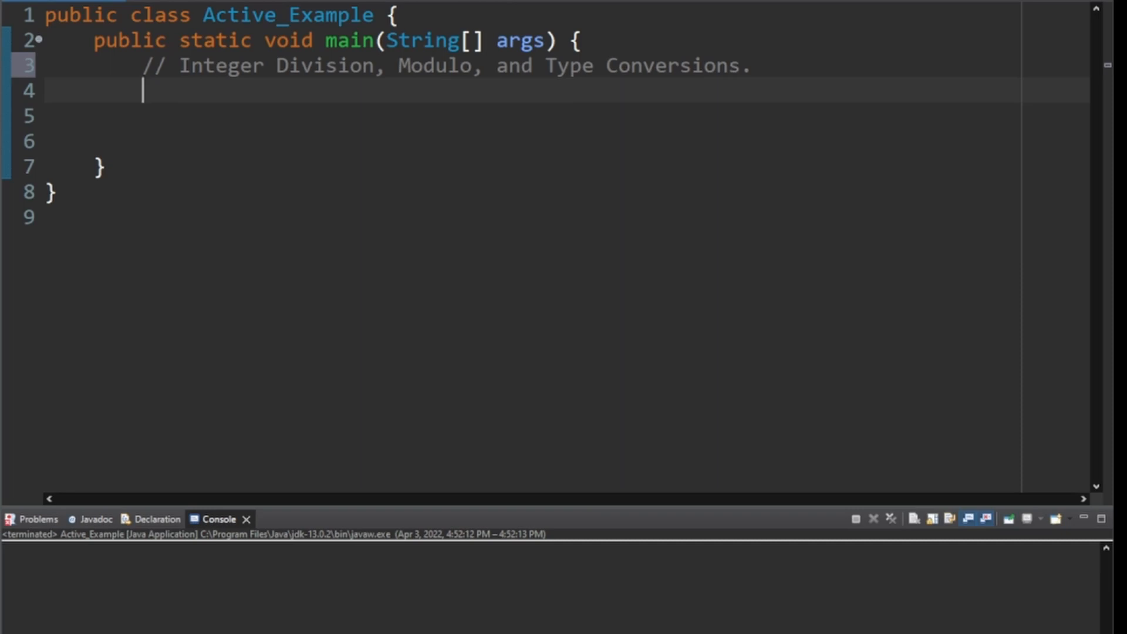
# Comment on integer division and print 15 / 5 and 15 / 4, noting this isn't a bug.
pyautogui.write("// Let's take a look at 2 quick division equations th")
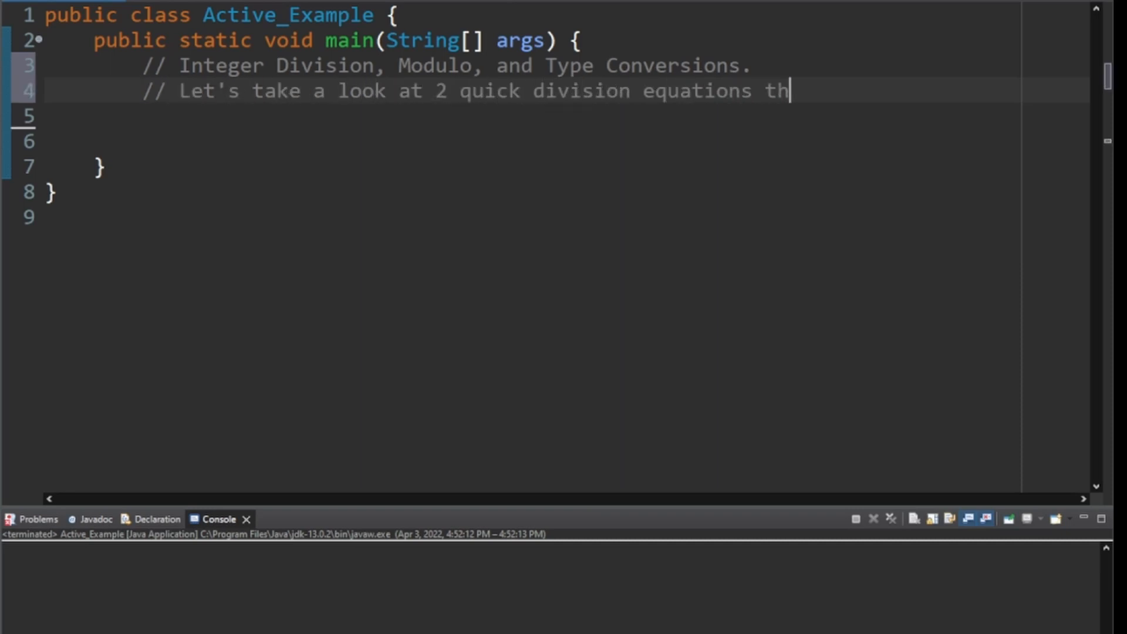
pyautogui.write('at use integers.')
pyautogui.click(568, 116)
pyautogui.write('int x = 15;')
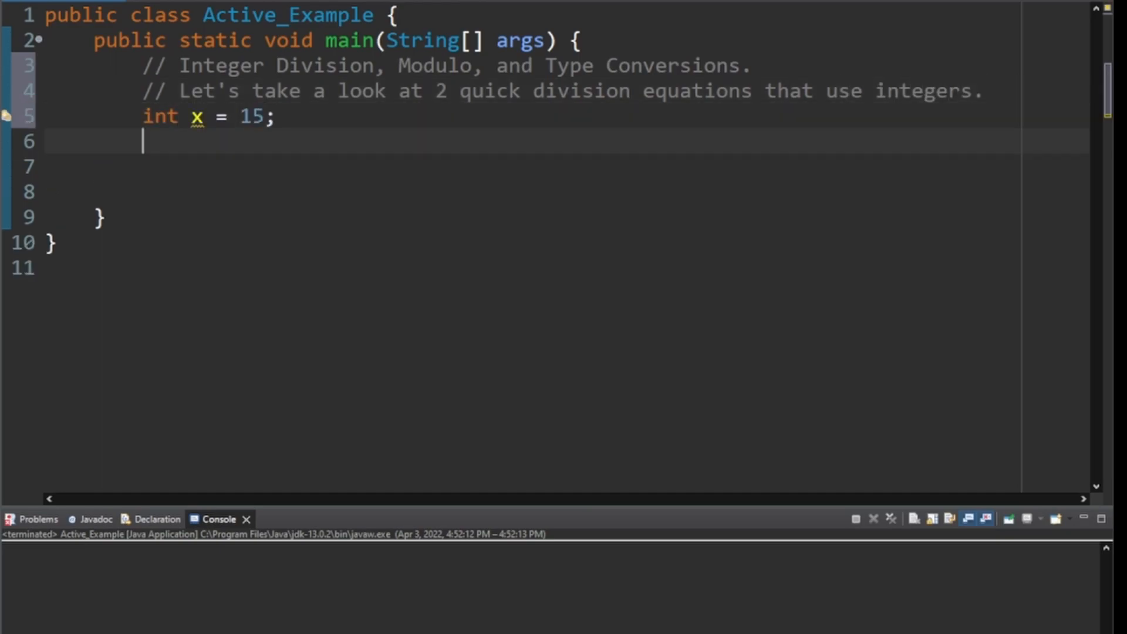
pyautogui.write('System.out.println("15 / 5 = " + (x / 5));')
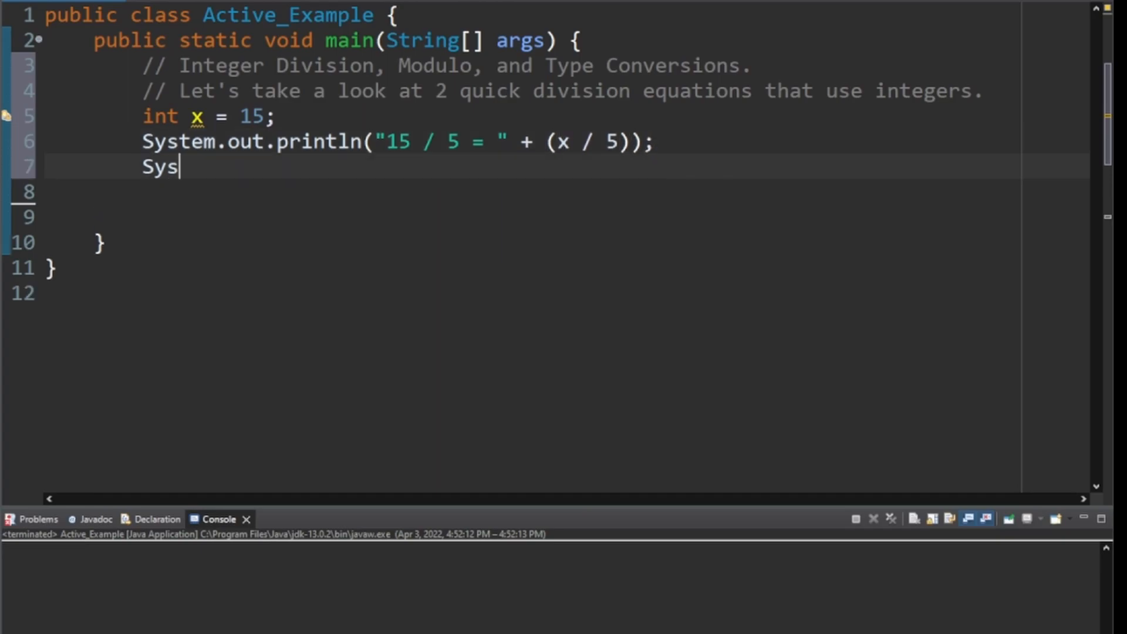
pyautogui.write('tem.out.println("15 / 4 = " + (x / 4) + " <-- (This isn\'t a bug)");')
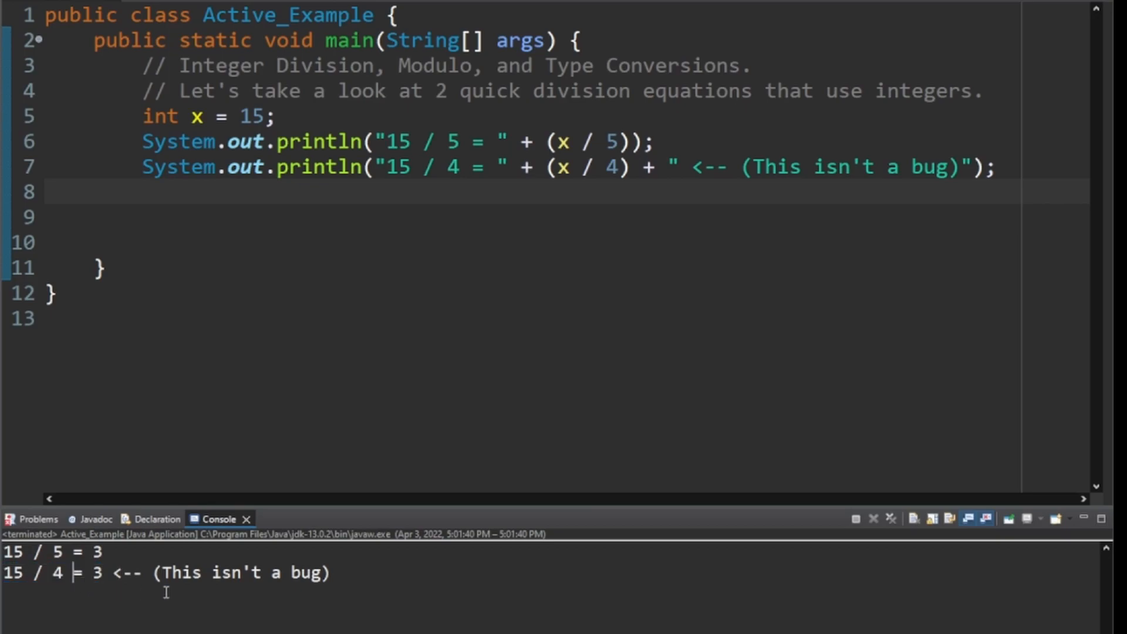
pyautogui.moveTo(314, 570)
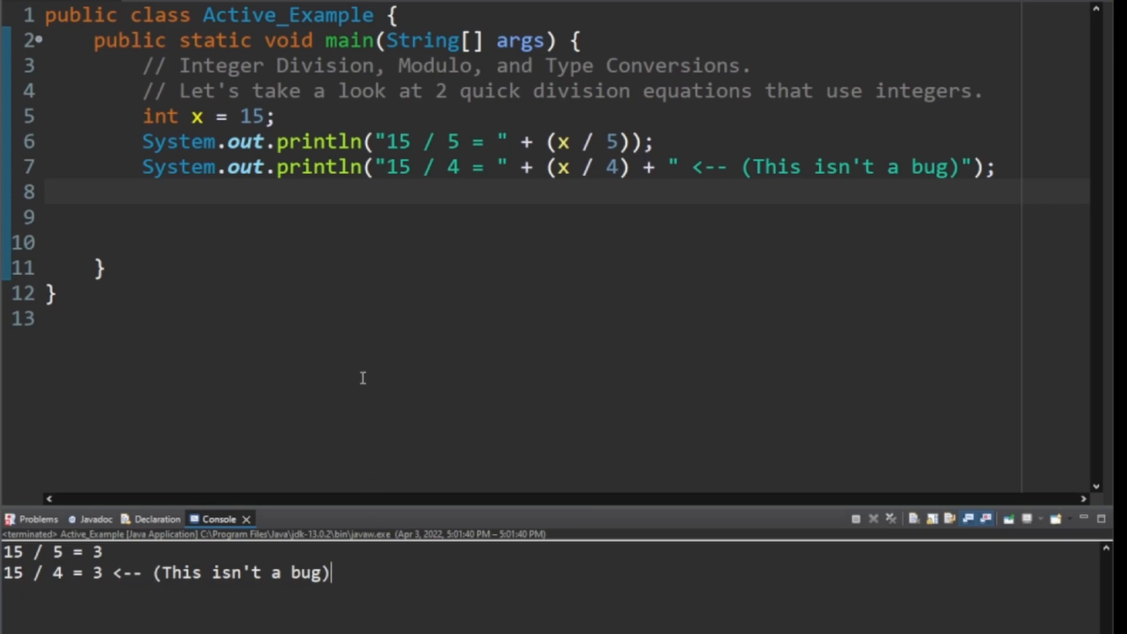
# Comment that 15 / 4 isn't really 3 because integer division truncates the result.
pyautogui.write('// As you may kn')
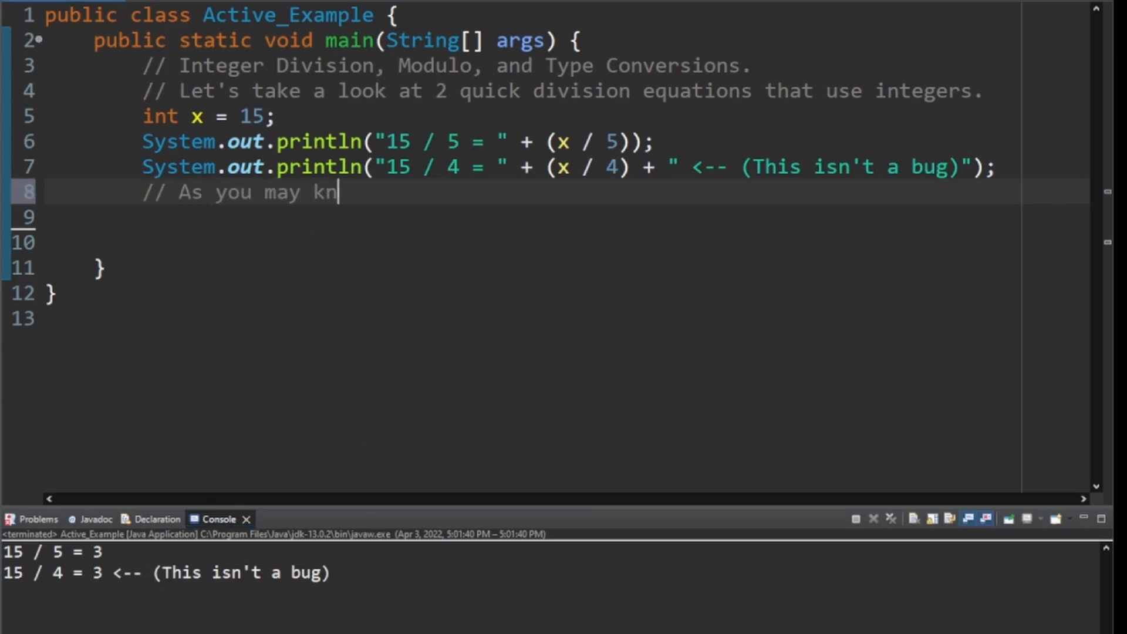
pyautogui.write('ow, 15 divided by 4 does not actually equal 3. However,')
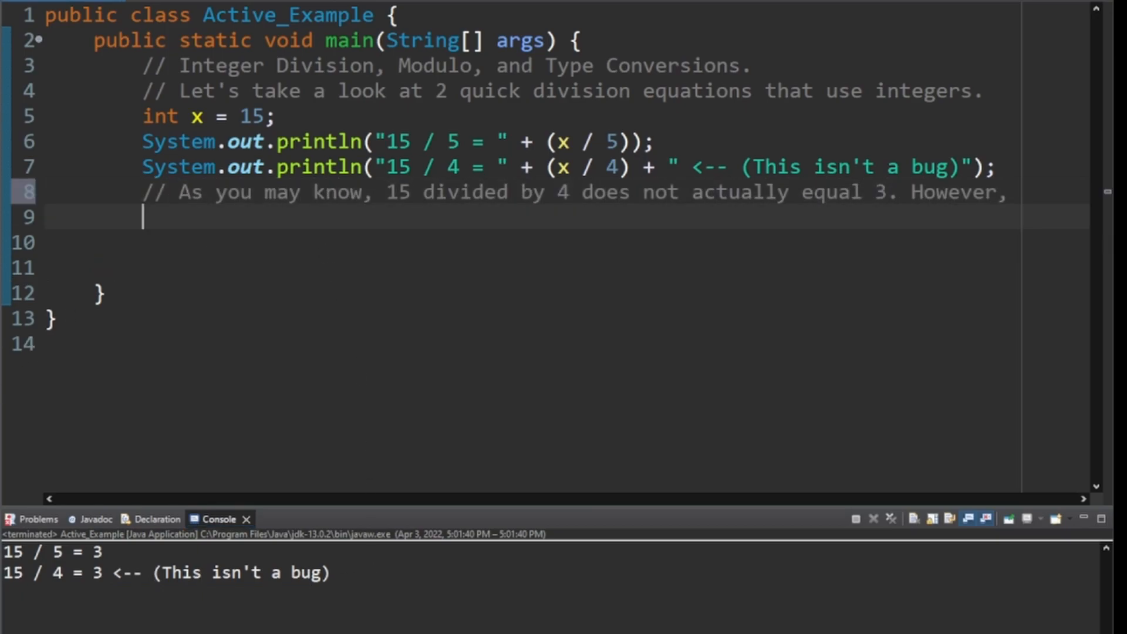
pyautogui.write('// Since only integers were being used to divide, the remainder is')
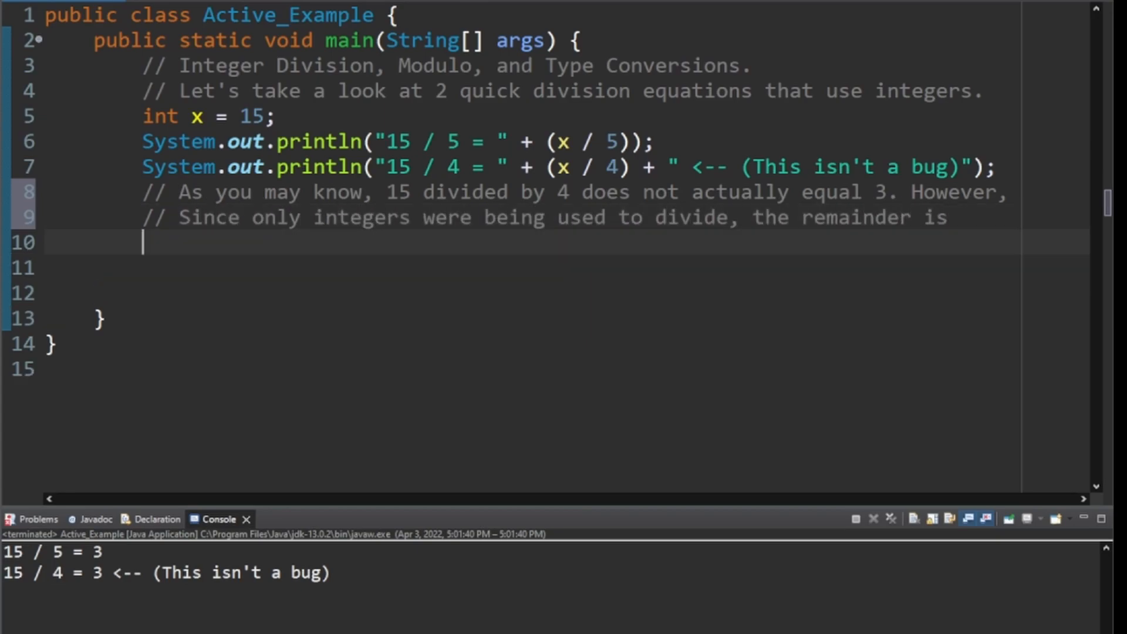
pyautogui.write('// truncated (which just means it is shortened')
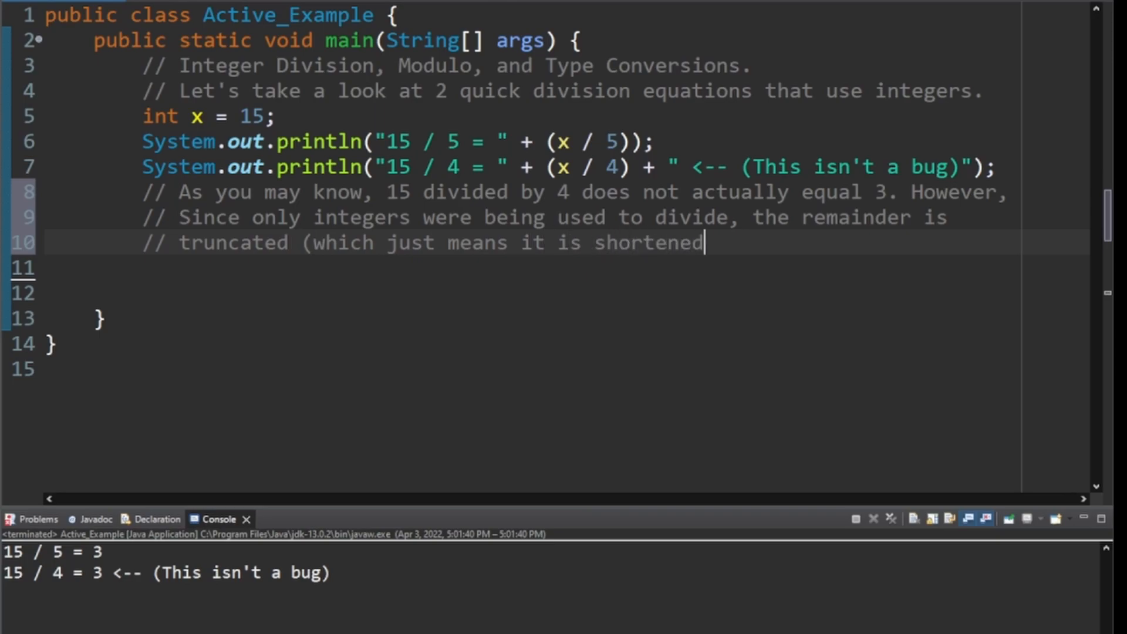
pyautogui.write(').')
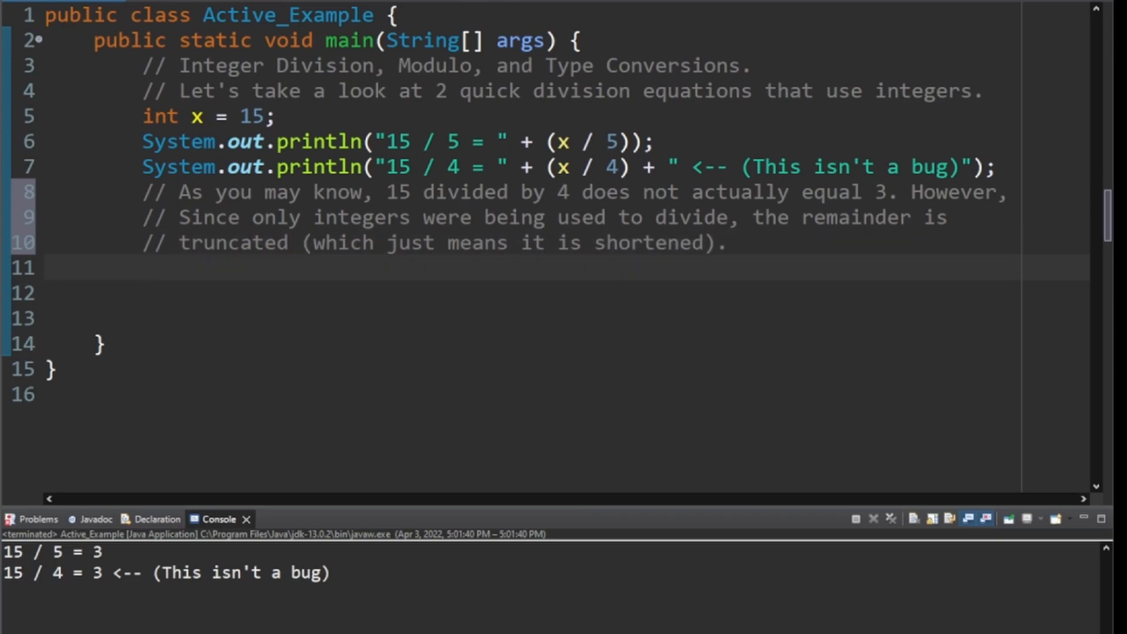
pyautogui.press('Enter')
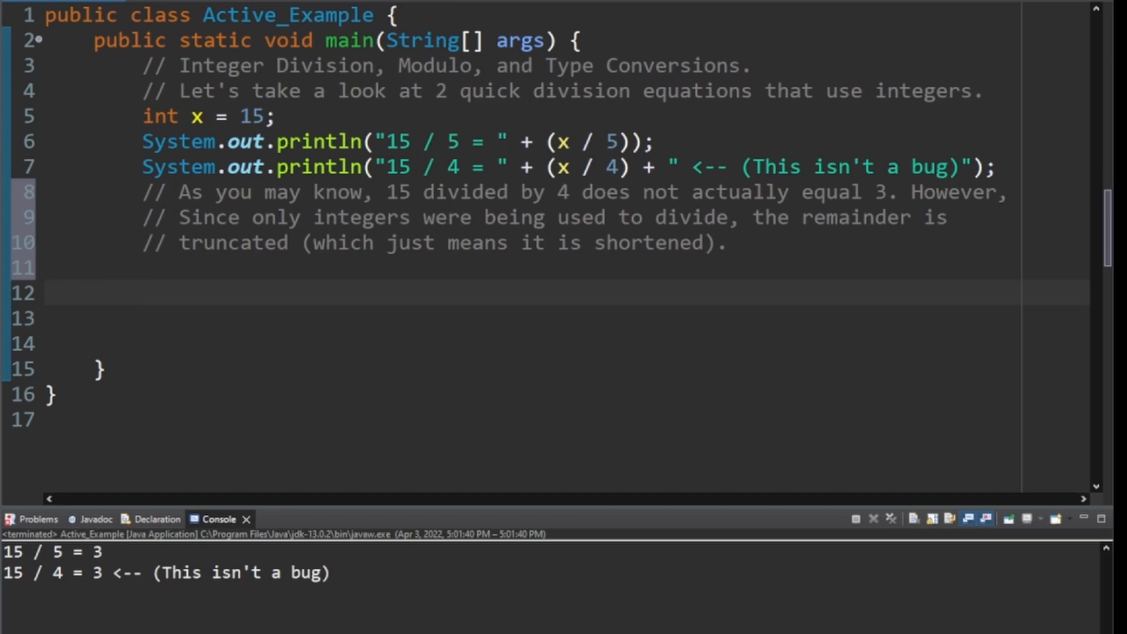
# Introduce the modulo (%) operator in comments and begin printing 15 % 4.
pyautogui.write('// So how do we get the missing fraction of a number back?')
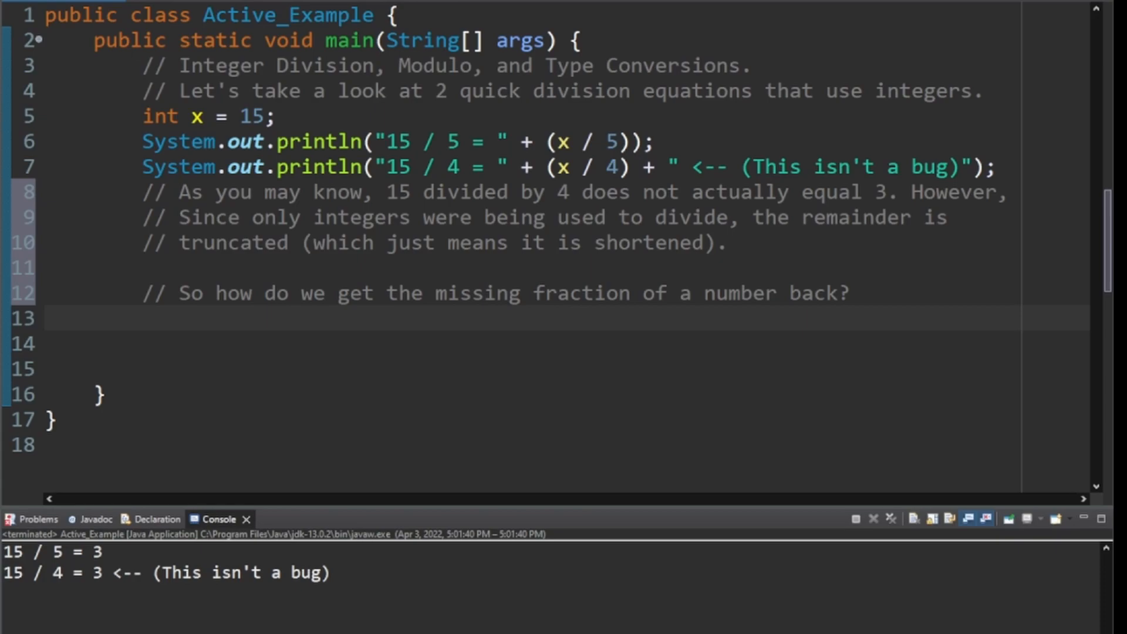
pyautogui.write("// That's where this next operator comes in: modulo (%)")
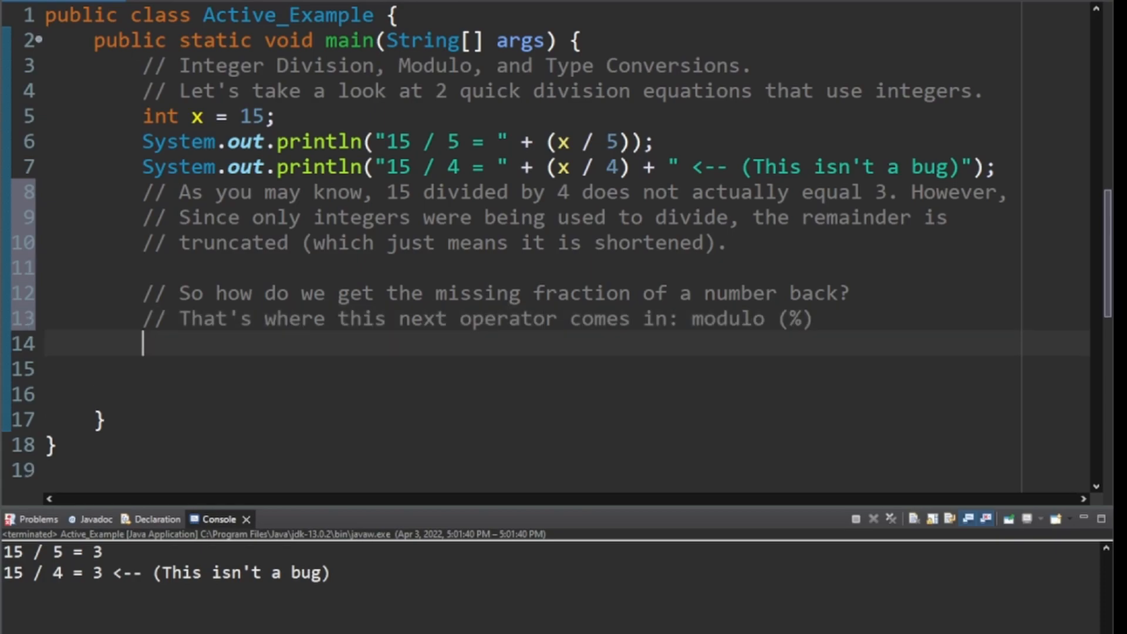
pyautogui.write('System.out.println("15 % 4 = " + (x % 4) + " <-- (% sign is modulo)");')
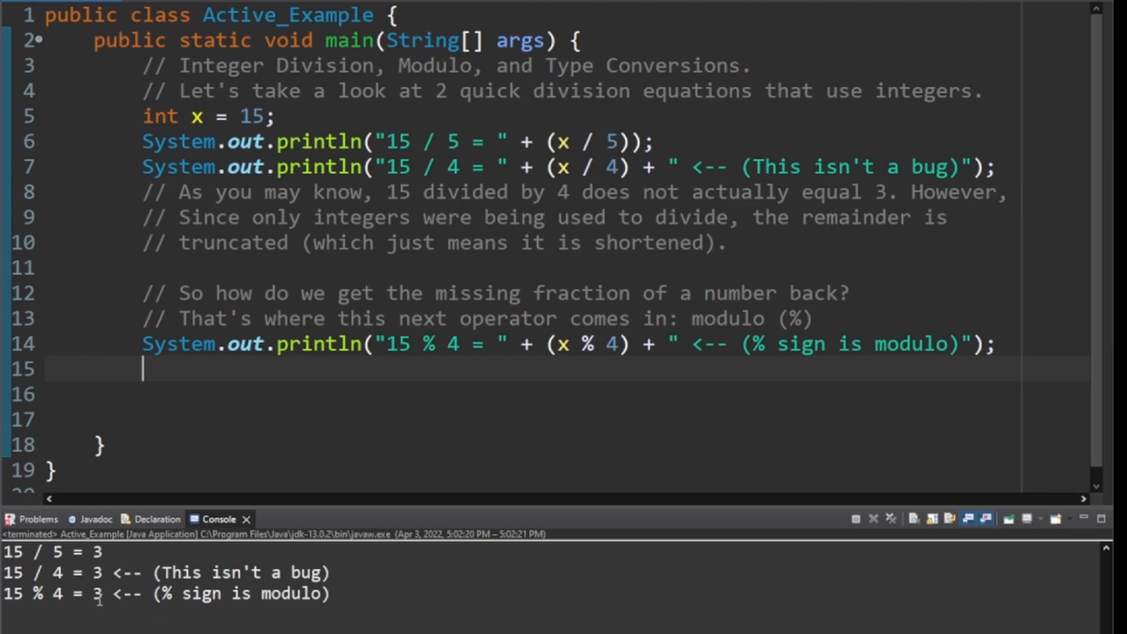
# Highlight remainder 3, comment on reversing the division, and print ((3*4) + 3).
pyautogui.doubleClick(91, 593)
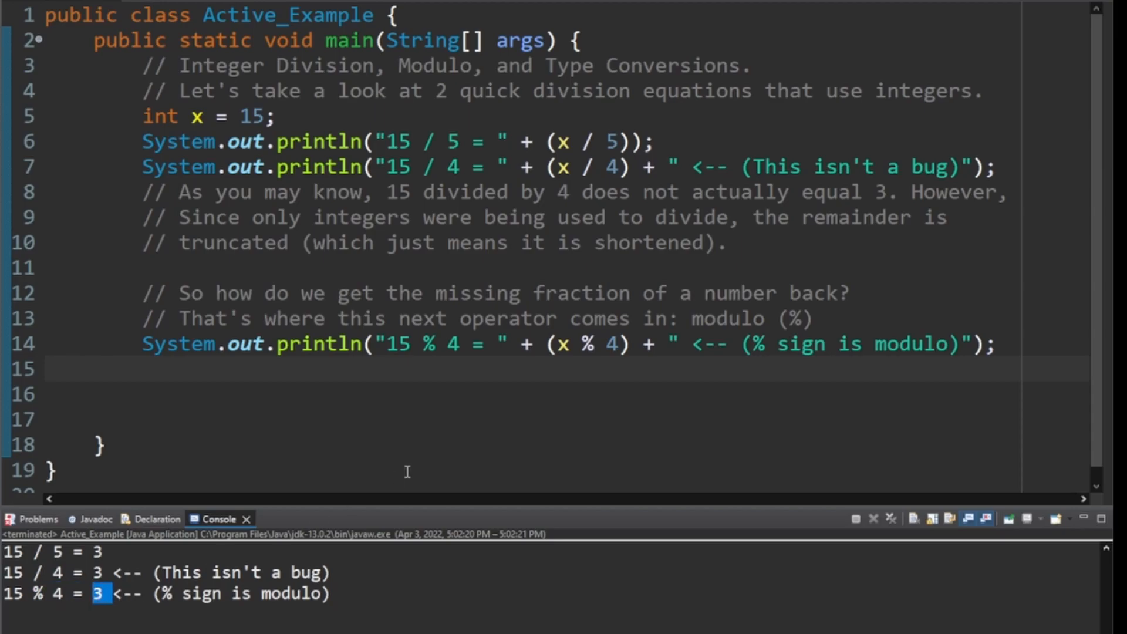
pyautogui.write('// Now if we reverse the division and add the modulo, we arrive back at')
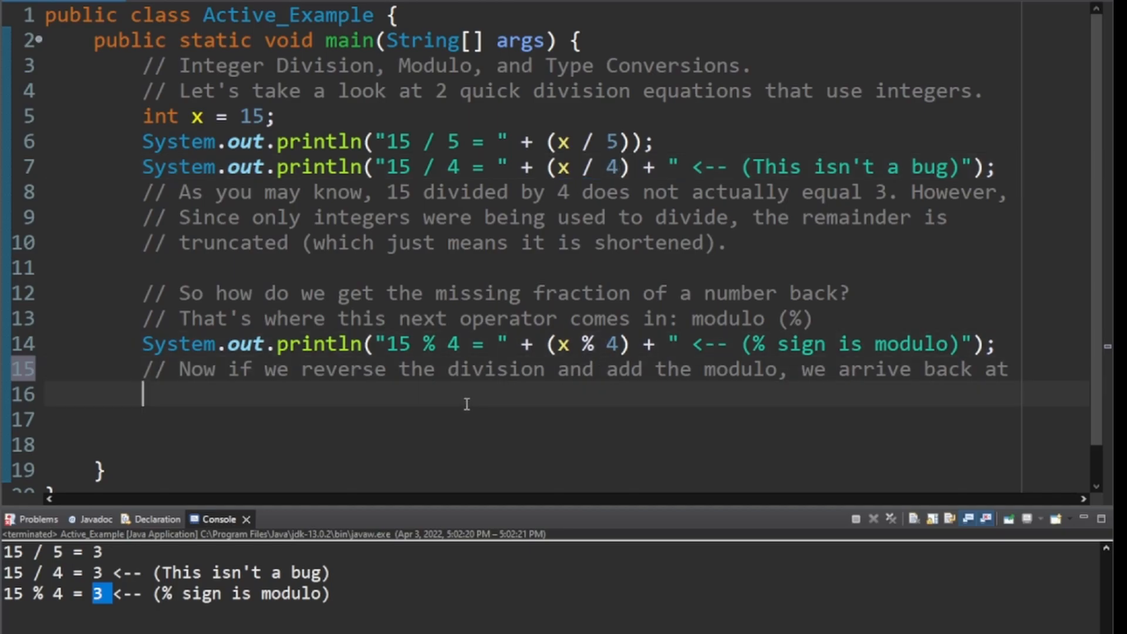
pyautogui.write('// our original and complete number: 15.')
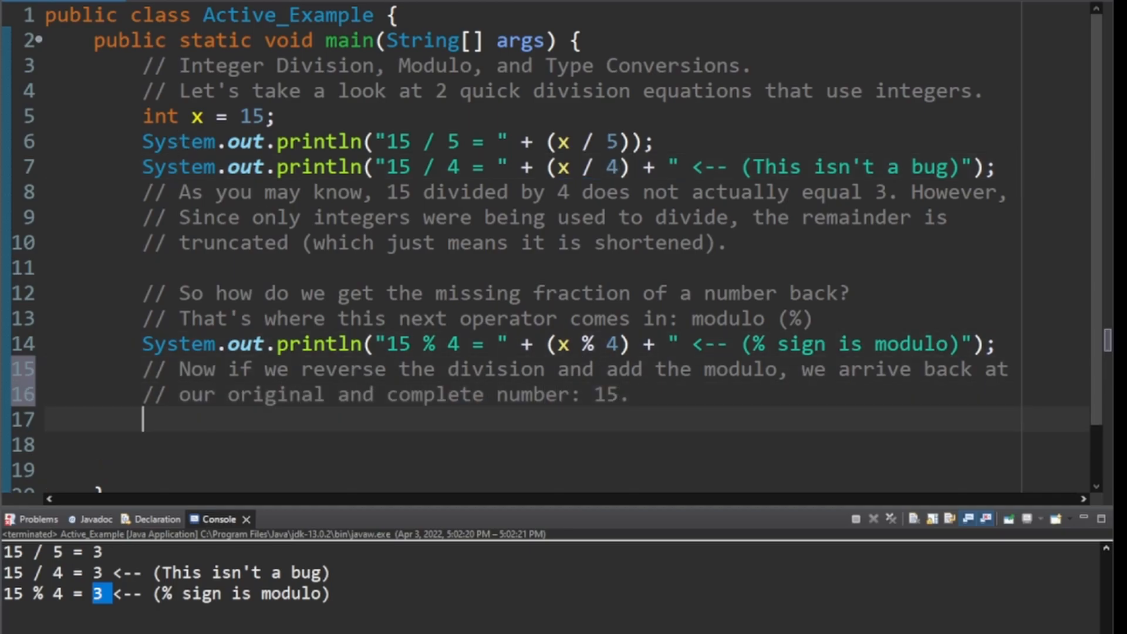
pyautogui.write('System.out.println("Multiply and add to get: " + ((3*4) + )')
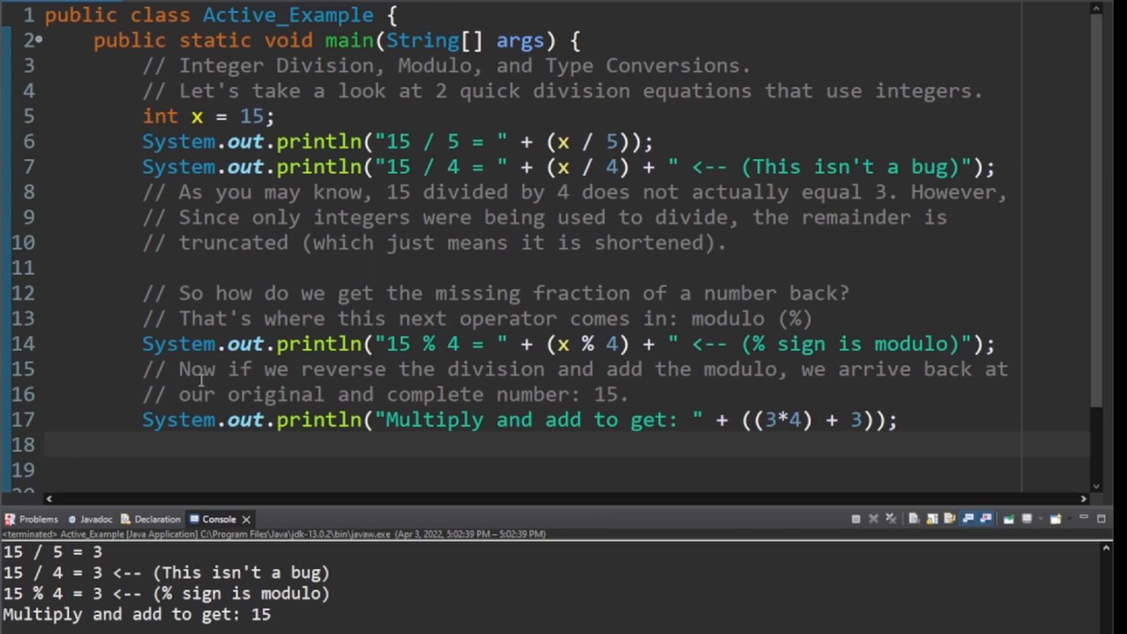
# Add a comment saying modulo is useful for finding remainders.
pyautogui.scroll(-3)
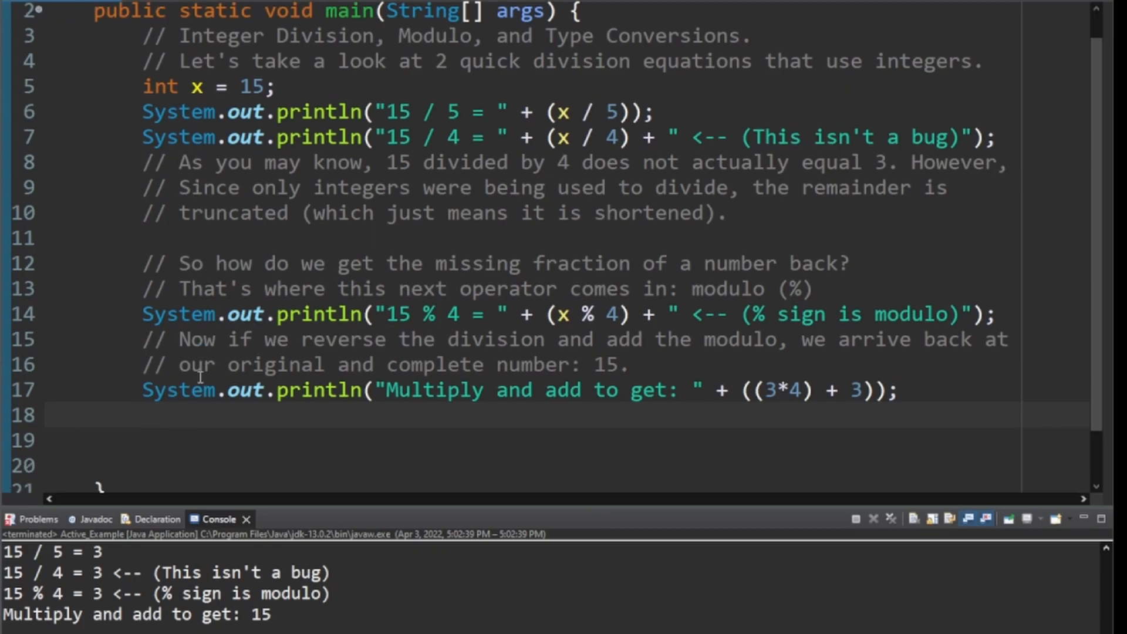
pyautogui.write("// The modulo is useful for finding remainders -- in fact that's what it")
pyautogui.click(581, 440)
pyautogui.write('// was made to find!')
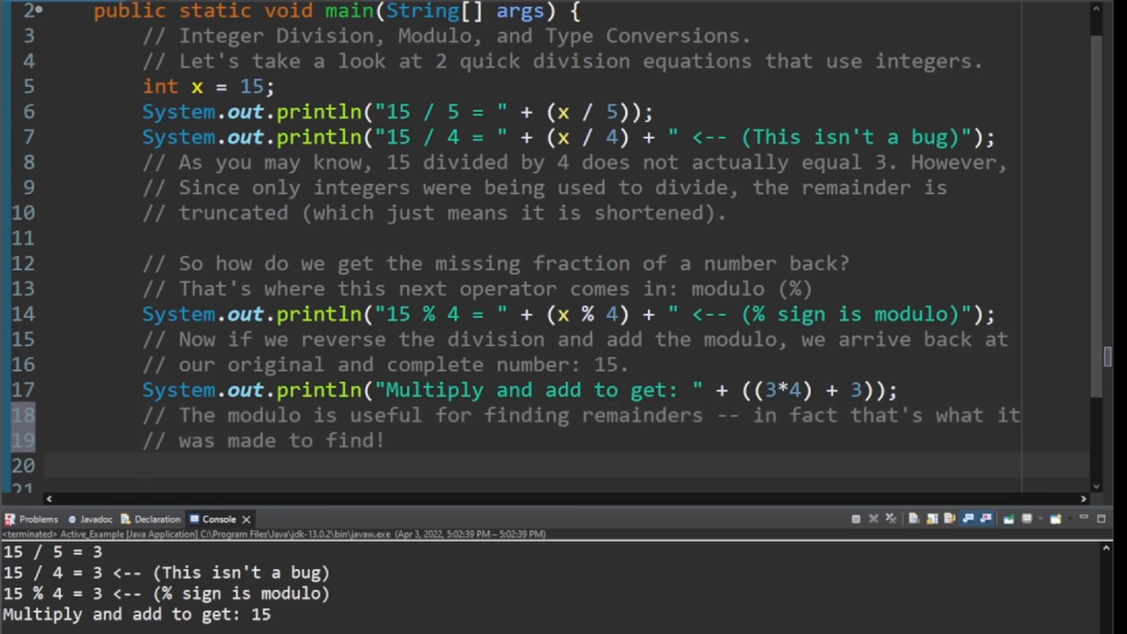
pyautogui.click(141, 465)
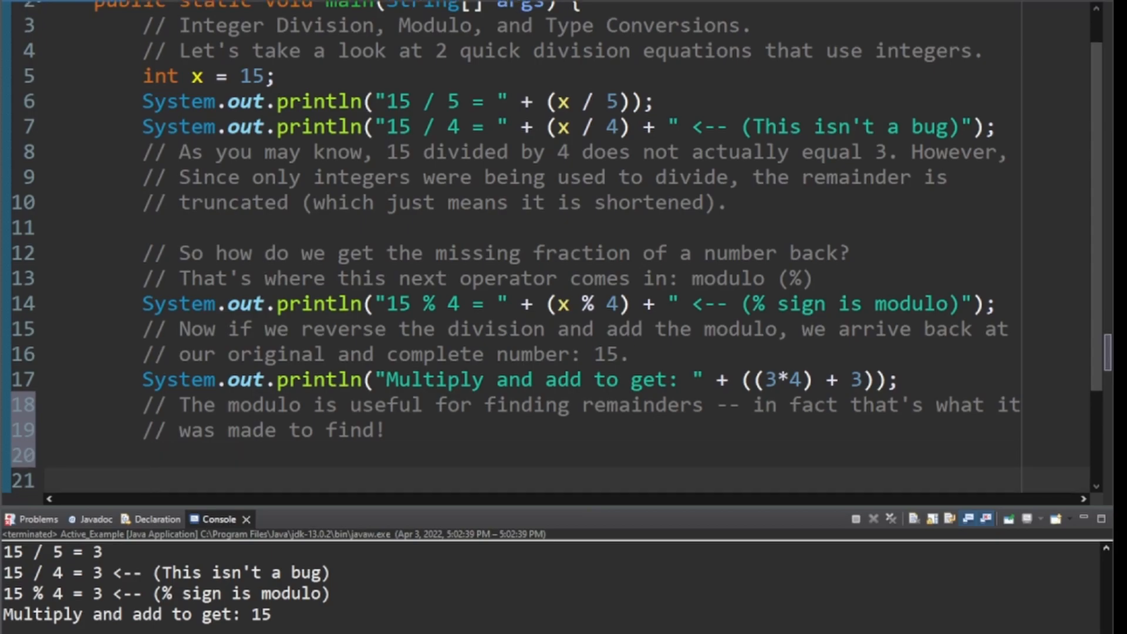
# Comment that precise division needs a floating-point equation, with two ways shown.
pyautogui.write('// If you want the division to be more precise and not truncated, Java')
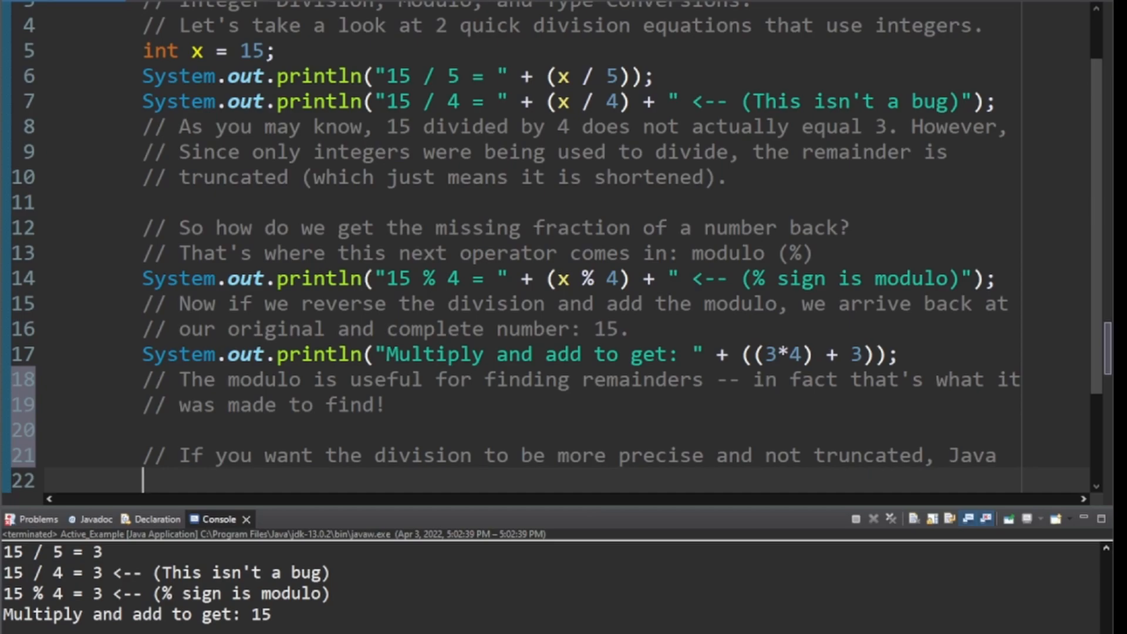
pyautogui.write('// has a way to do that as well! We need to convert the equation into')
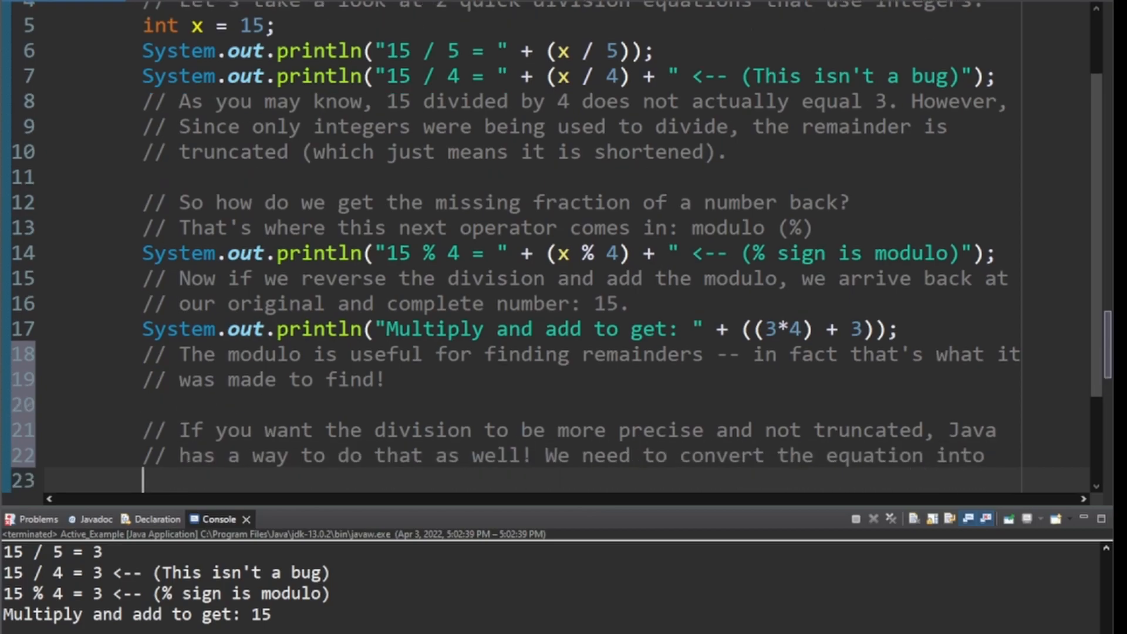
pyautogui.write("// a floating-point type equation. Here's two w")
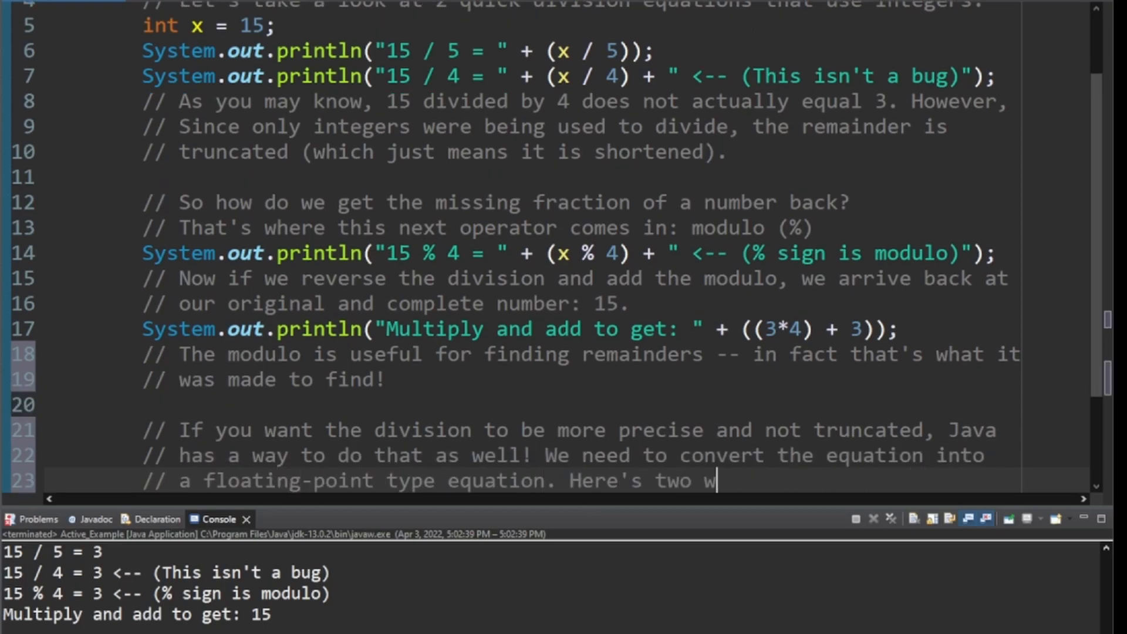
pyautogui.write('ays we can do that!')
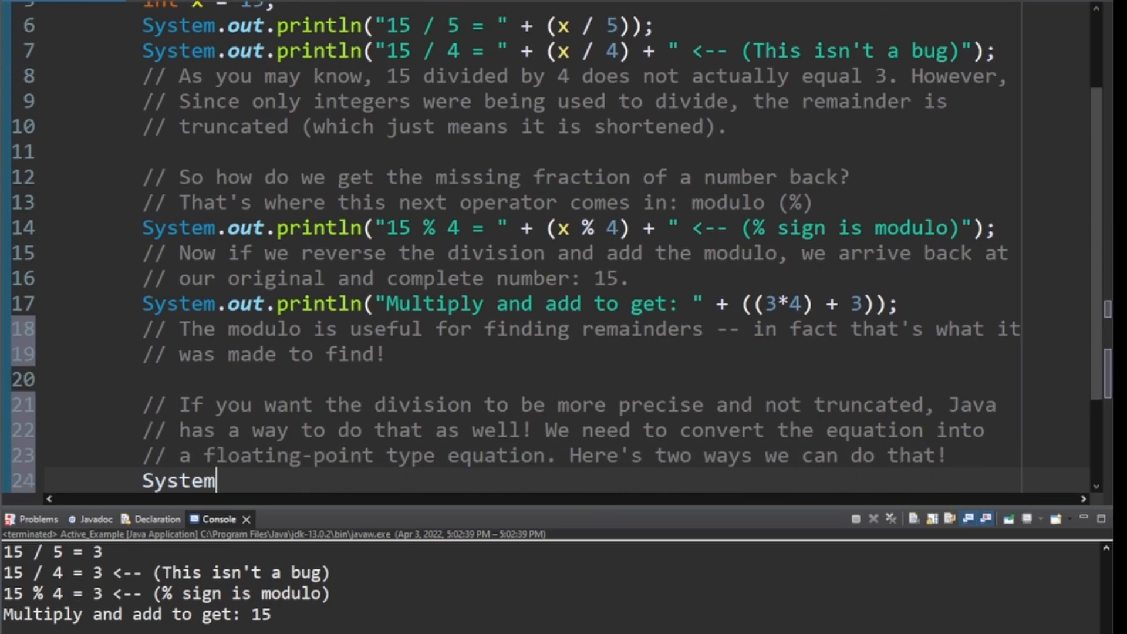
# Print '#1 Implicitly' as x / 4.0 and start '#2 Explicitly', highlighting 4.0 and x.
pyautogui.write('.out.println("#1 Implicitly: " + (x / 4.0));')
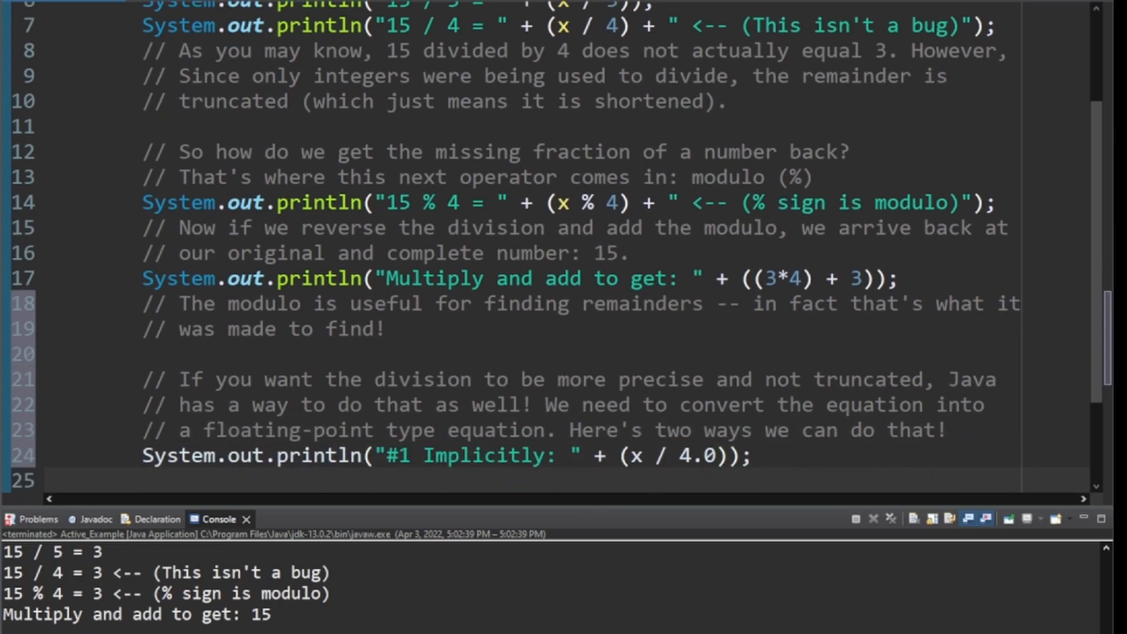
pyautogui.write('System.out.println("#2 Explicitly: " + ((double)x / 4));')
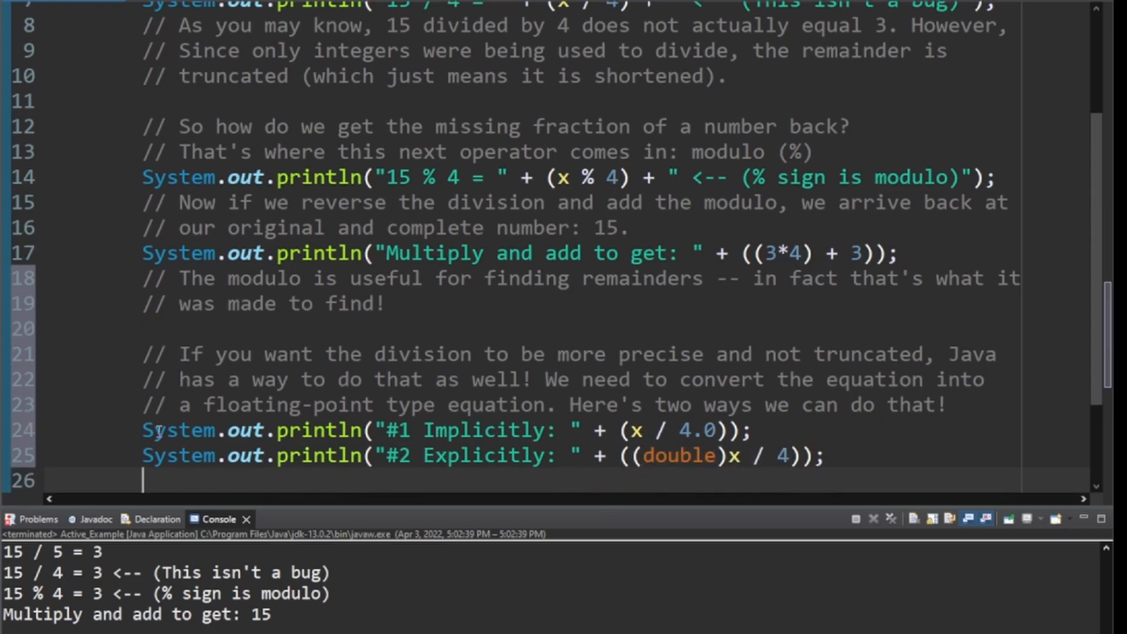
pyautogui.doubleClick(699, 431)
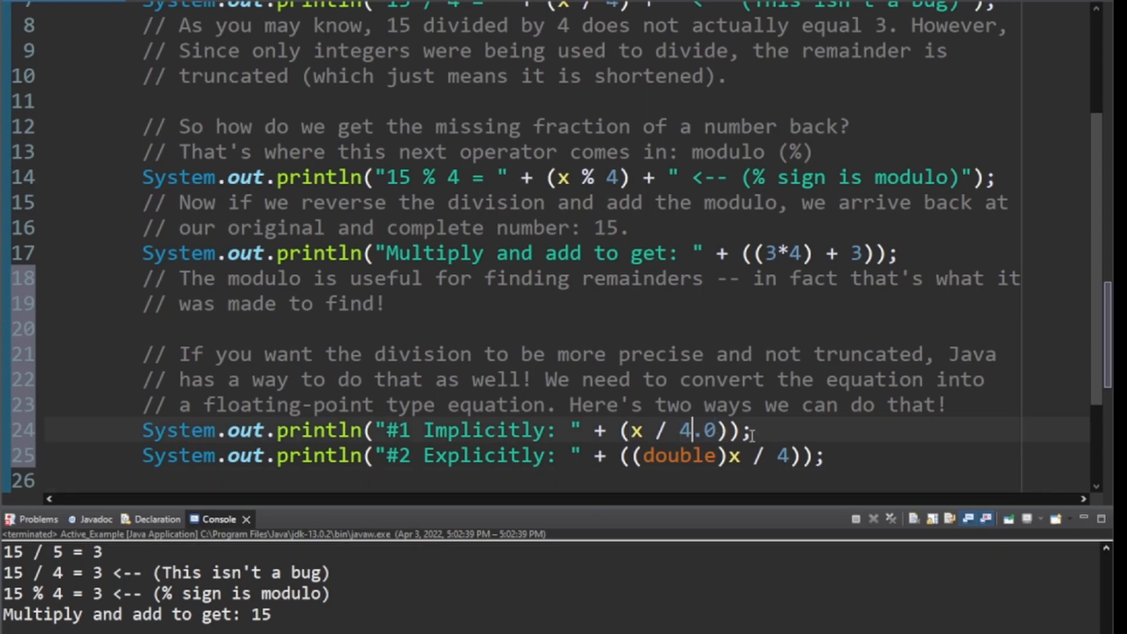
pyautogui.moveTo(633, 430); pyautogui.dragTo(712, 429)
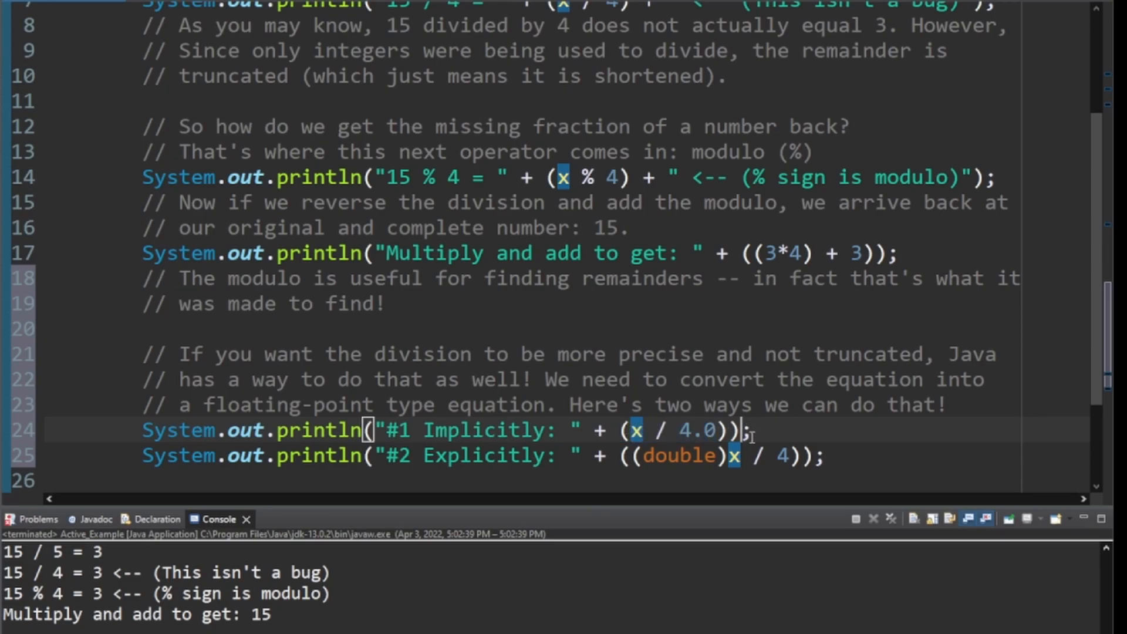
pyautogui.doubleClick(677, 456)
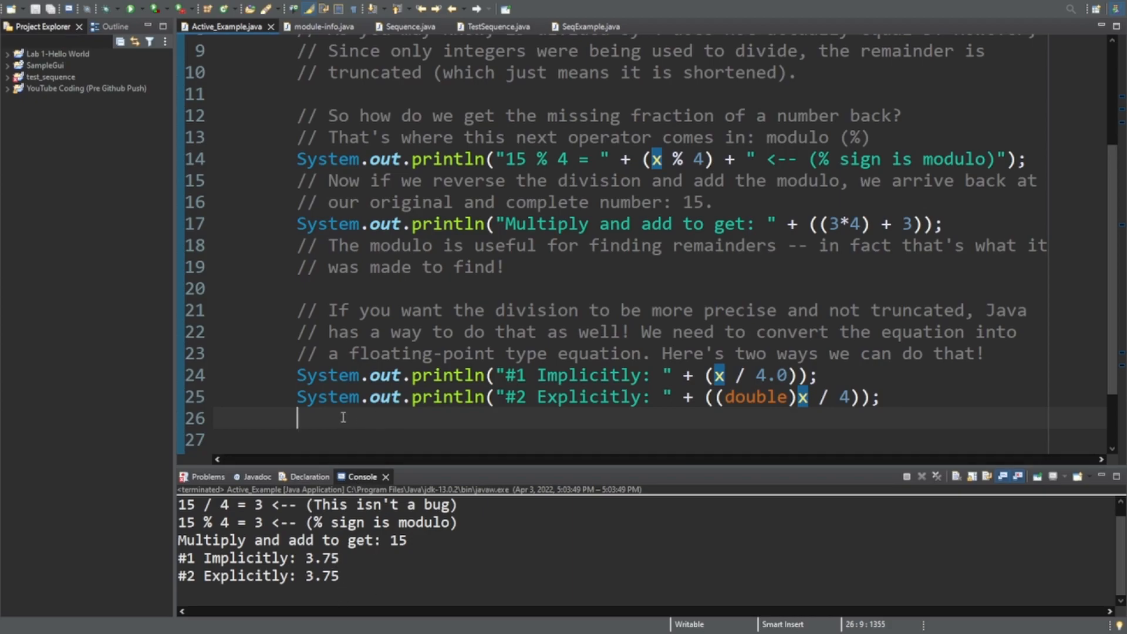
# Comment how to convert implicitly and explicitly by putting (double) before a number.
pyautogui.write('// To convert it implicitly, just make sure at least one number in the')
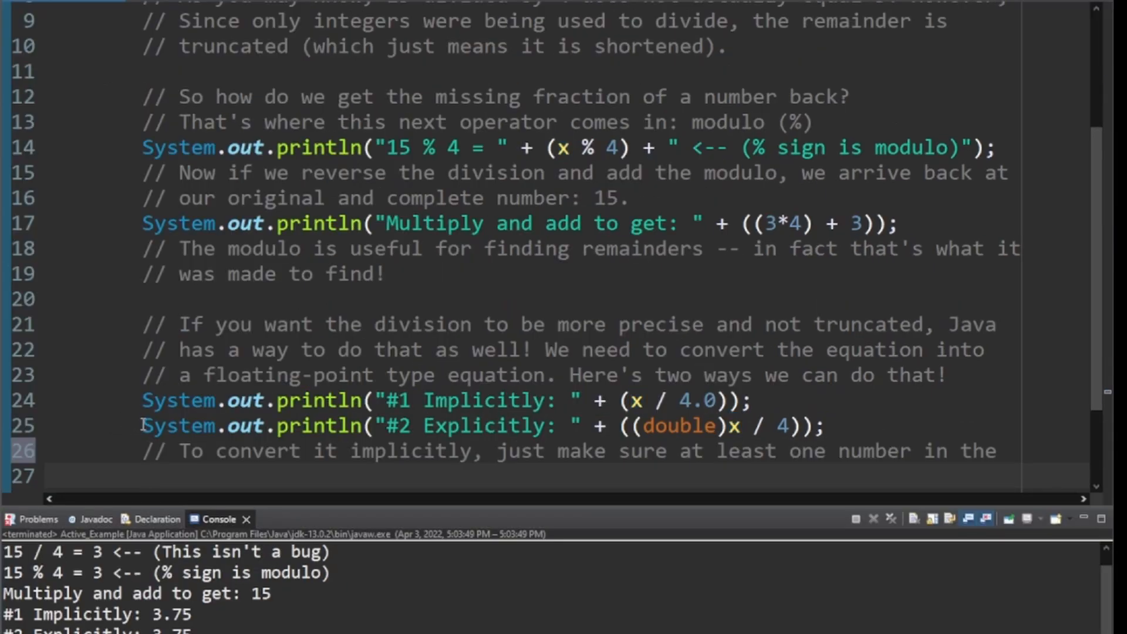
pyautogui.scroll(-3)
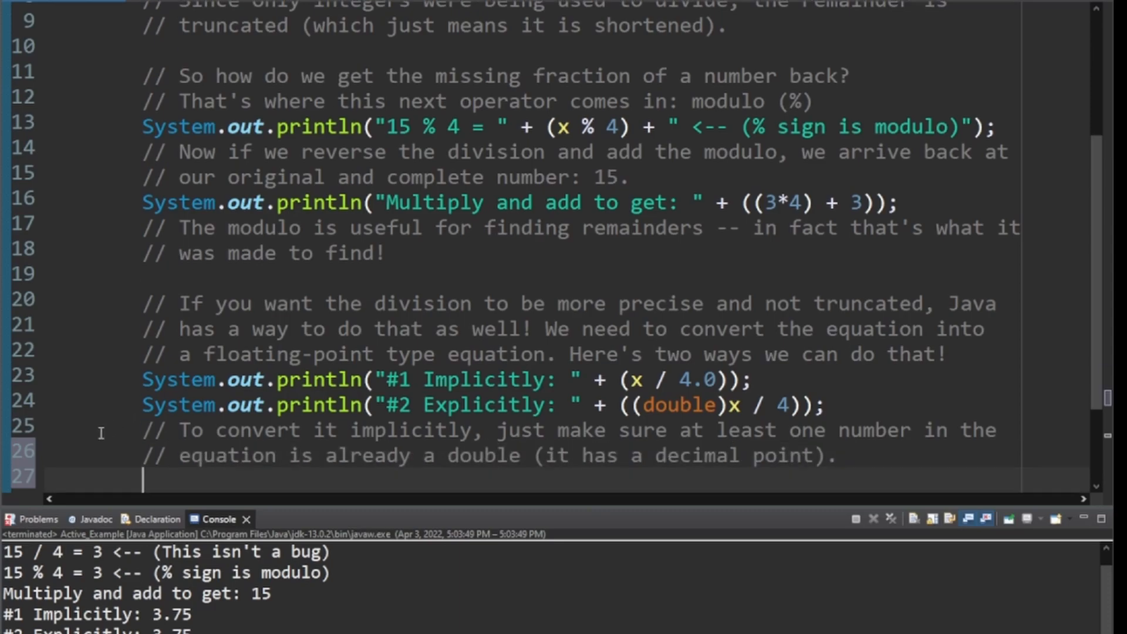
pyautogui.write('// T')
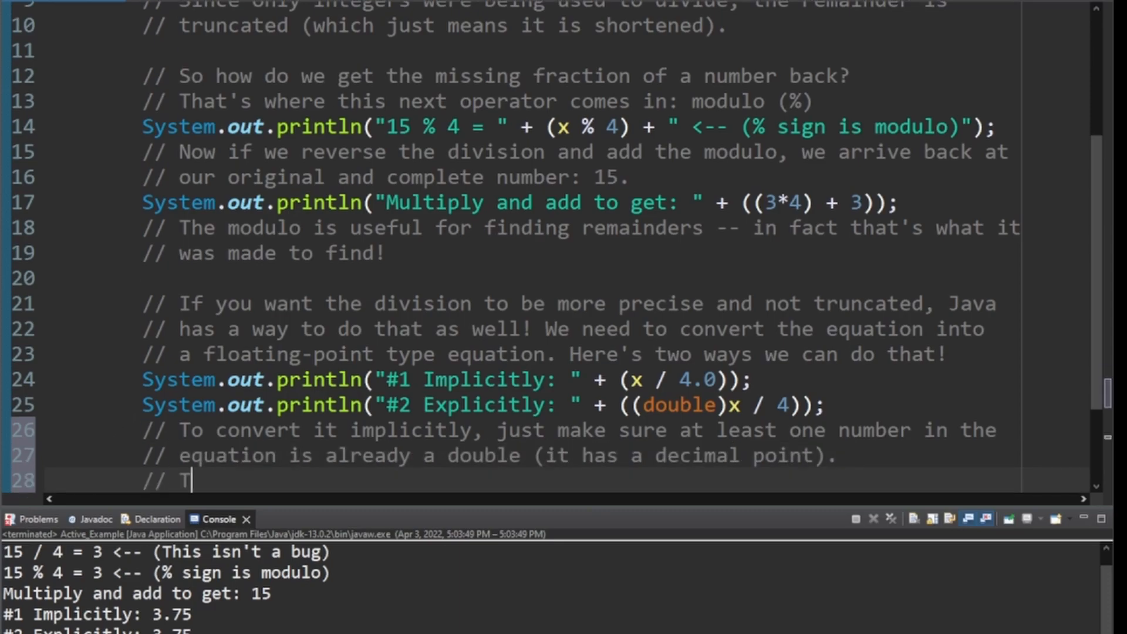
pyautogui.write('o convert it explicitly, type (double) in front of a number.')
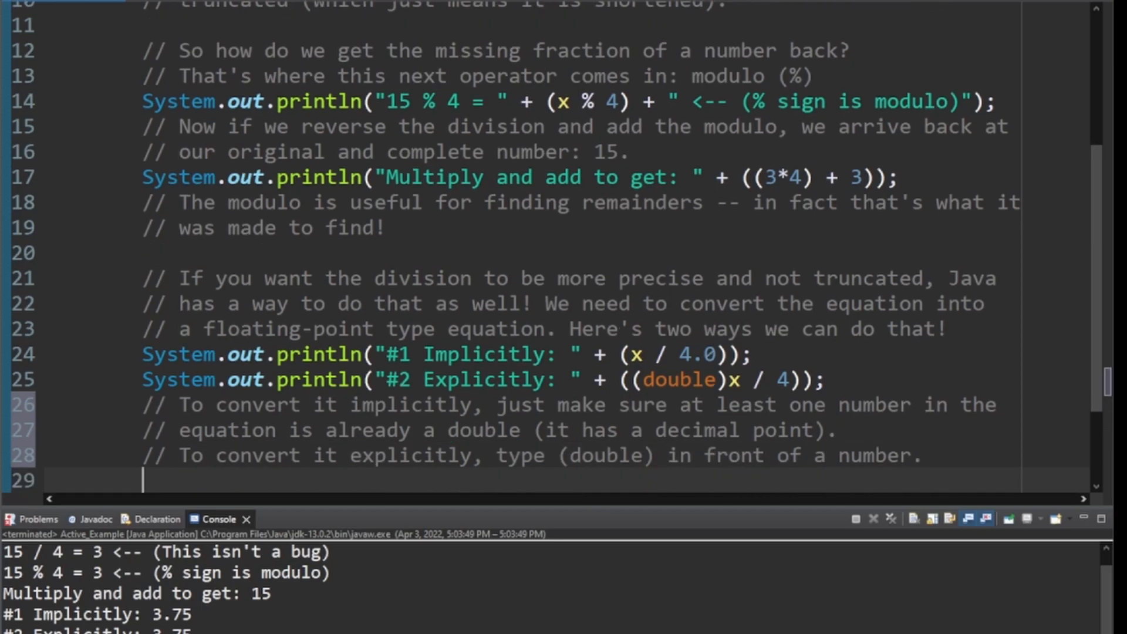
# Add 'Two things to note', including avoiding type casting after an equation is solved.
pyautogui.write('// Two things to note:')
pyautogui.write('// 1. You can type cast other variable types as well (like int).')
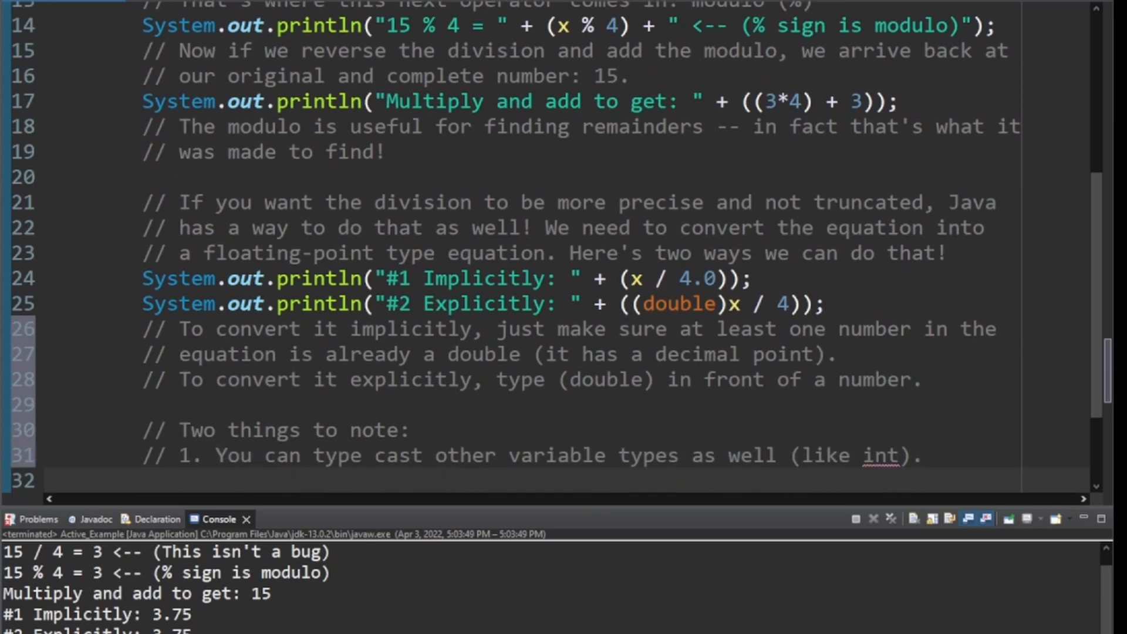
pyautogui.doubleClick(679, 304)
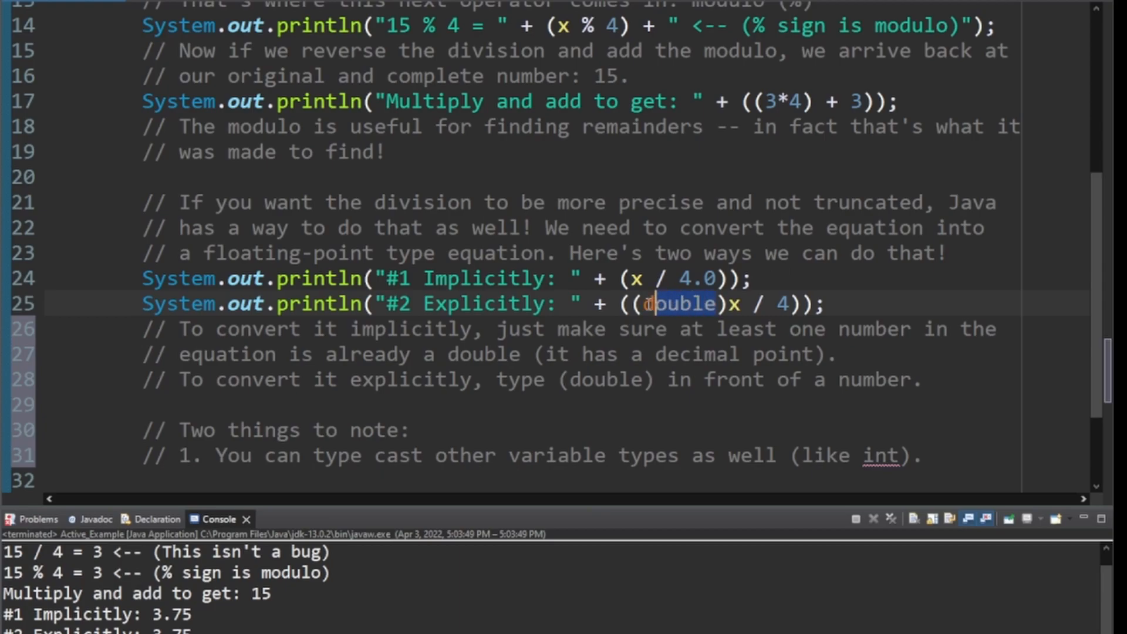
pyautogui.click(682, 278)
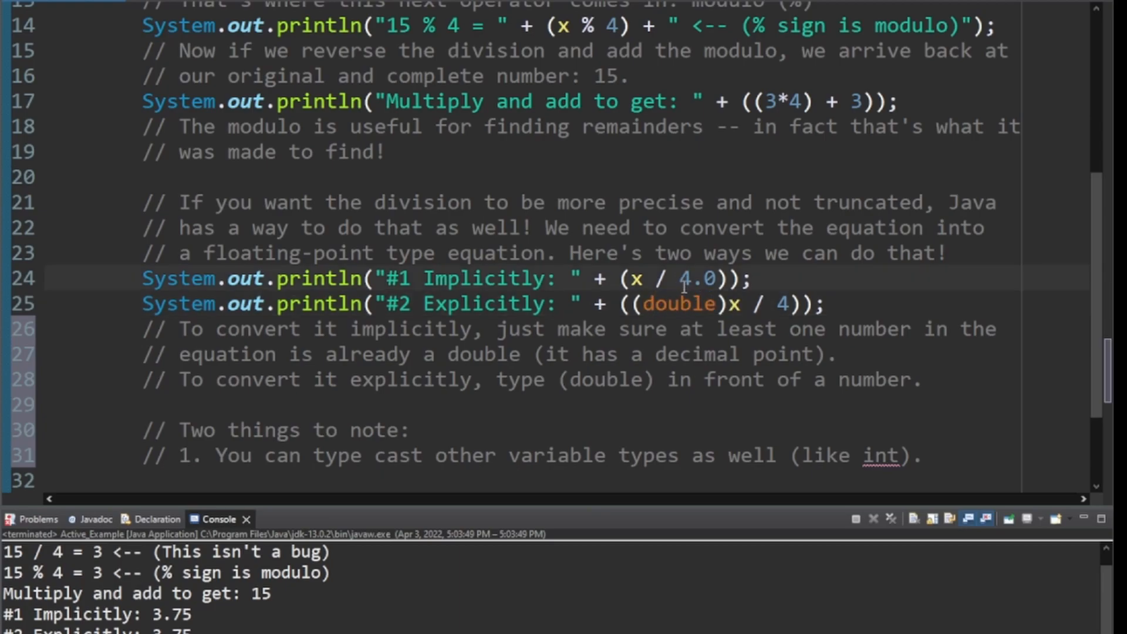
pyautogui.moveTo(422, 532)
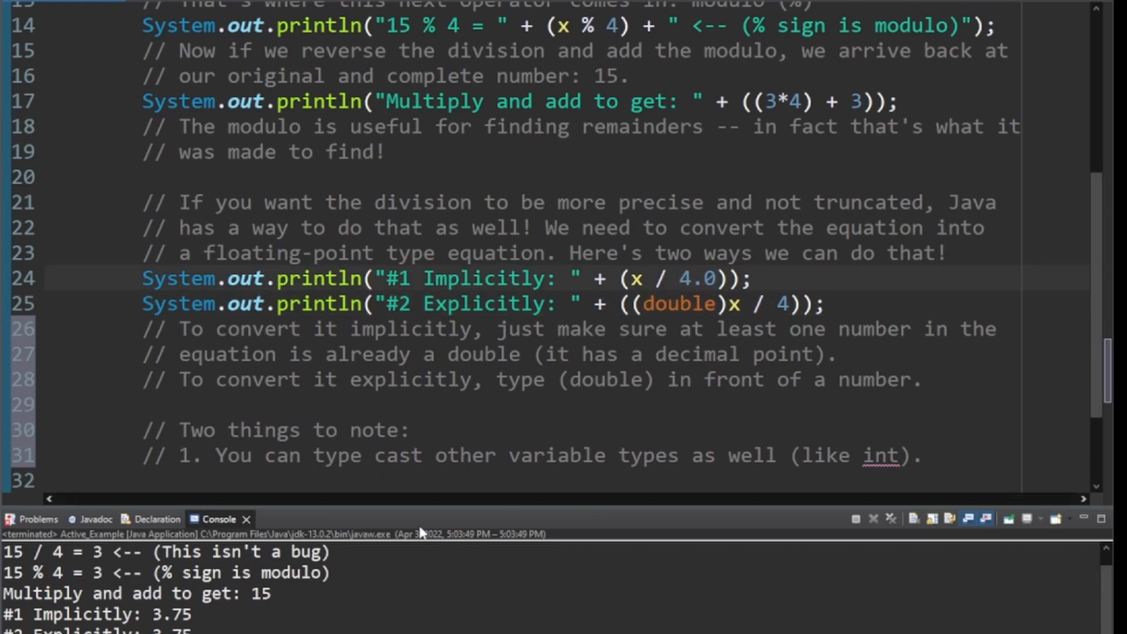
pyautogui.write('// 2. Avoid type casting AFTER an equation is sol')
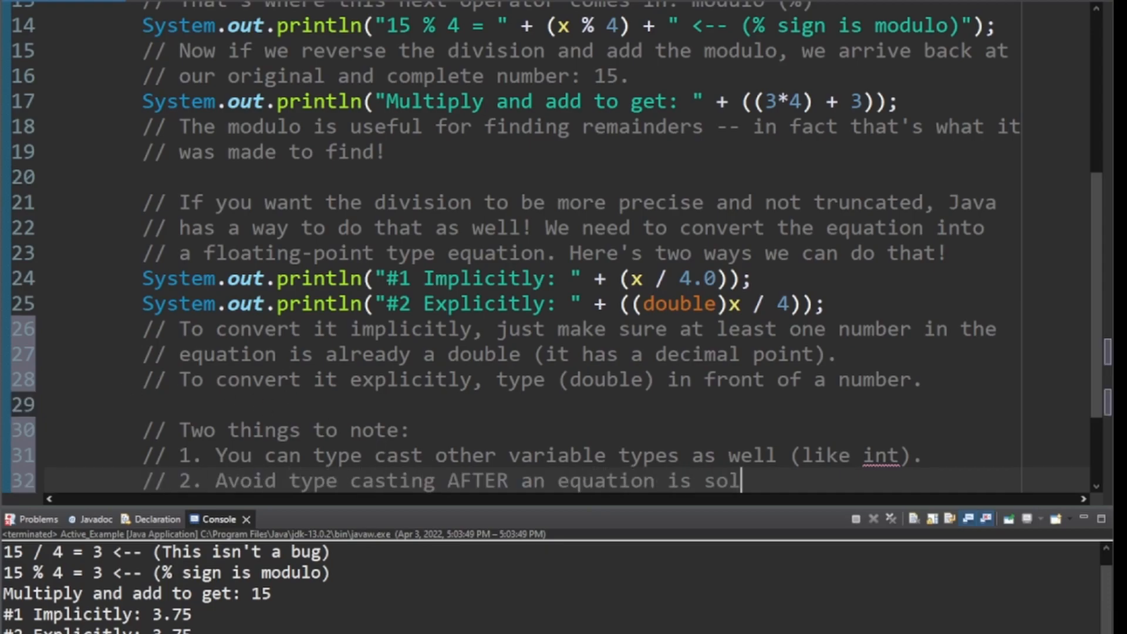
pyautogui.write('ved.')
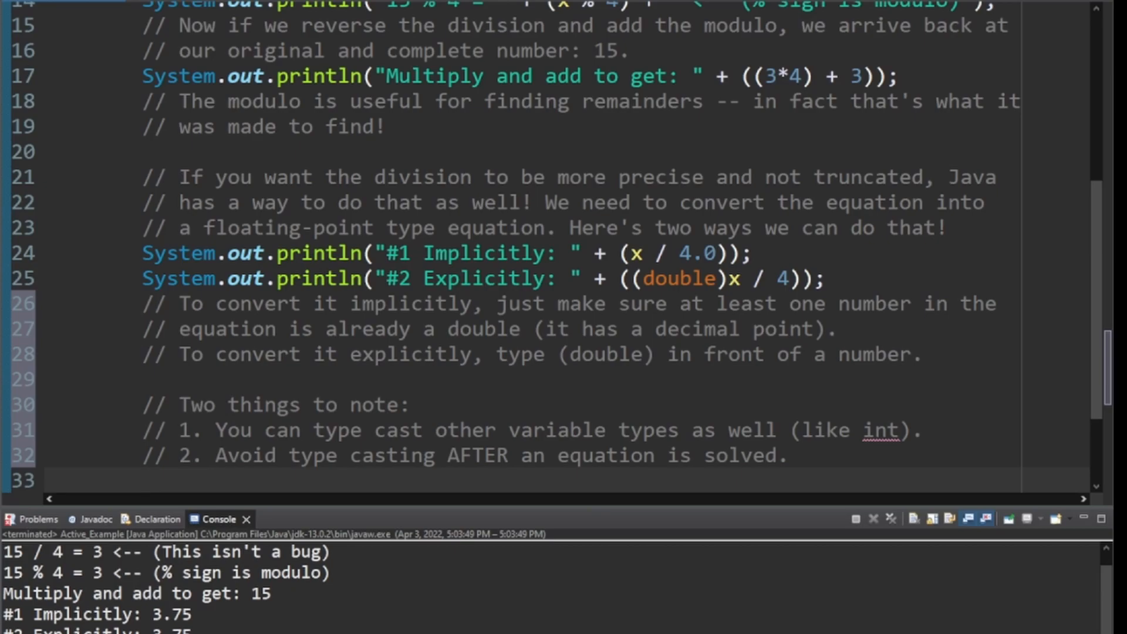
# Add 'Explicitly correct' ((double)x / 4) and incorrect cast prints to illustrate point 2.
pyautogui.write('// To see point 2 more clearly, lets revisit the equation above.')
pyautogui.write('System.out.println("Explicitly c')
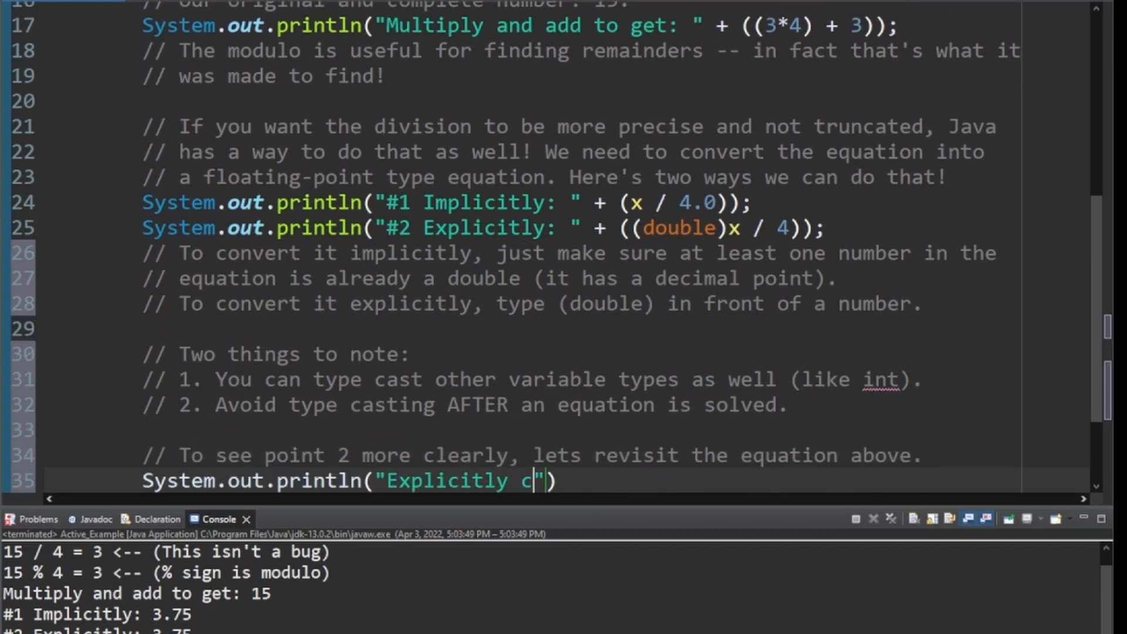
pyautogui.write('orrect: " + ((double)x / 4));')
pyautogui.write('System.out.println("Explicitly incorrect: "+ (double)(x / 4));')
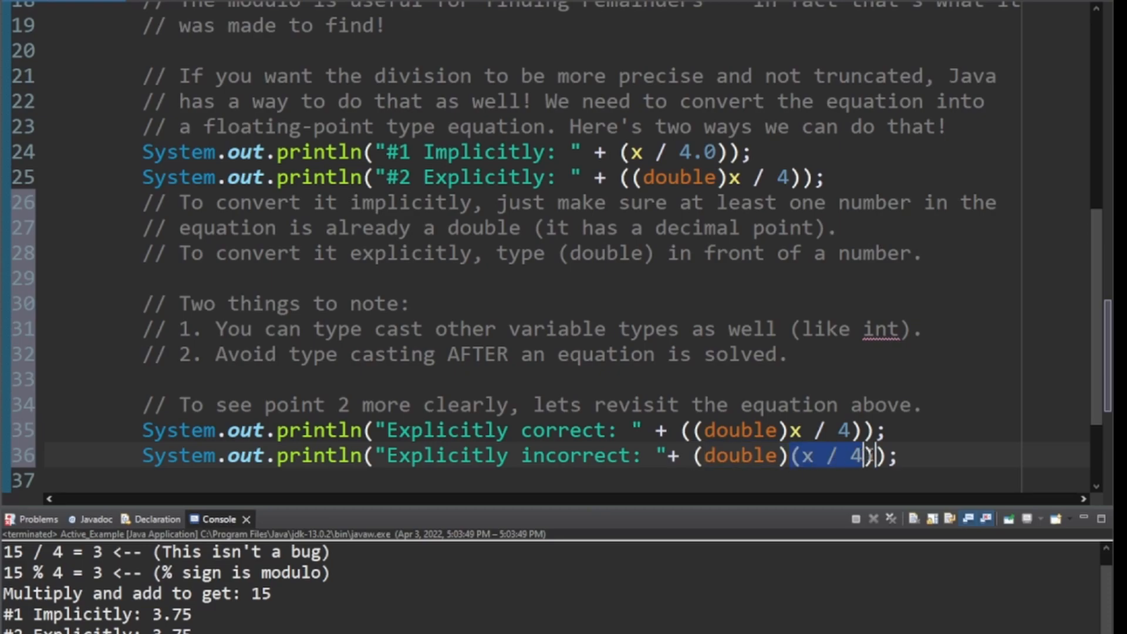
pyautogui.click(791, 431)
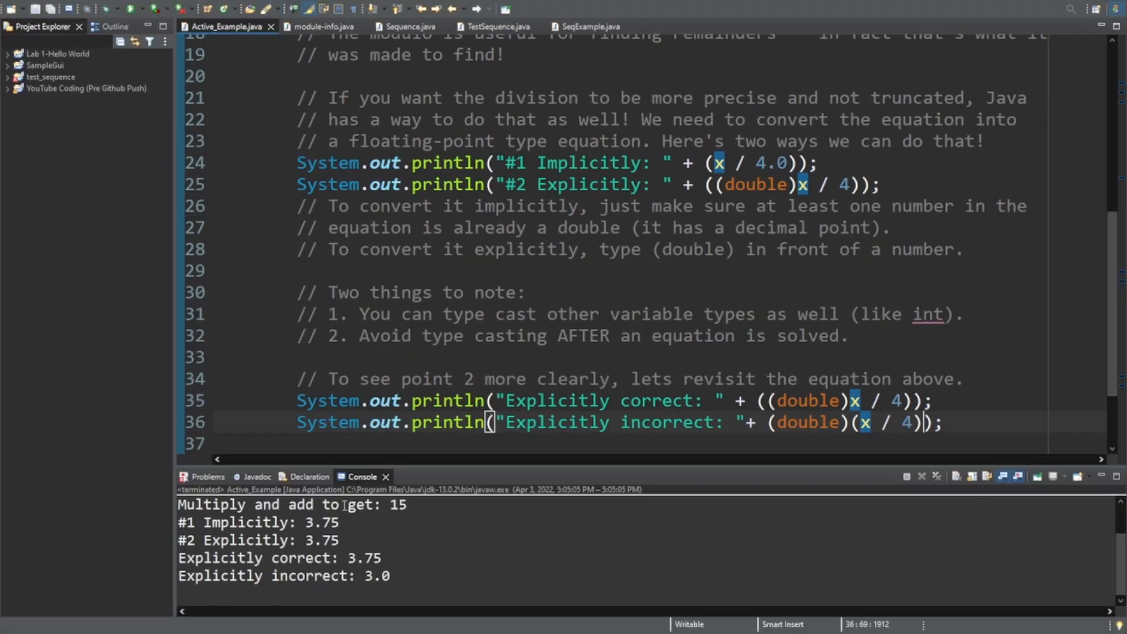
# Highlight the incorrect 3.0, then comment that (x / 4) evaluates before the cast.
pyautogui.doubleClick(376, 576)
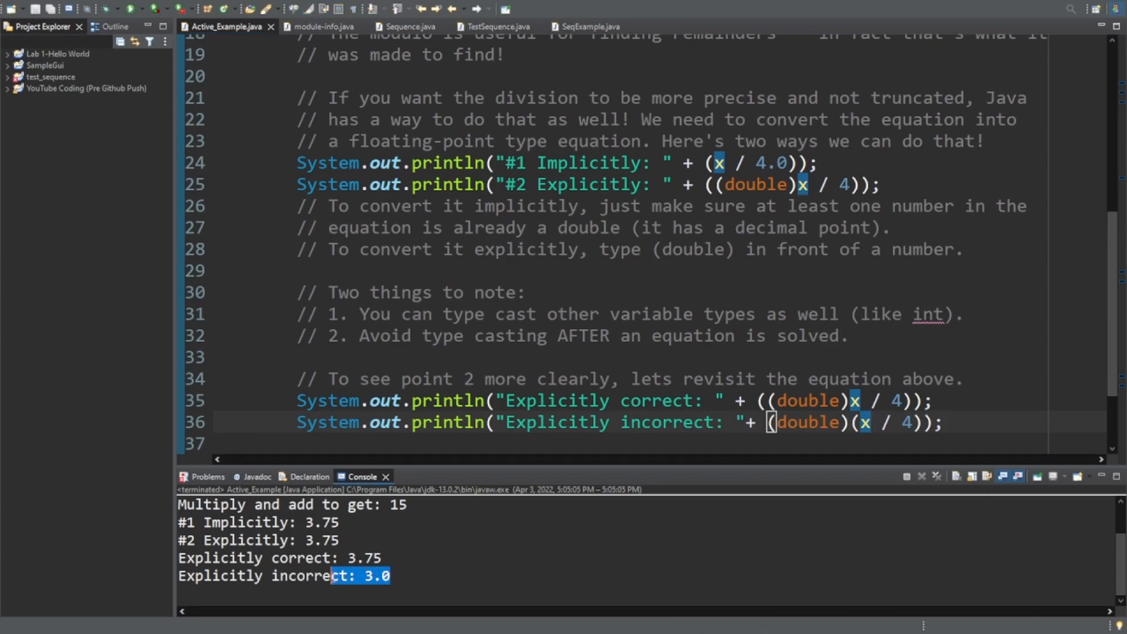
pyautogui.click(379, 576)
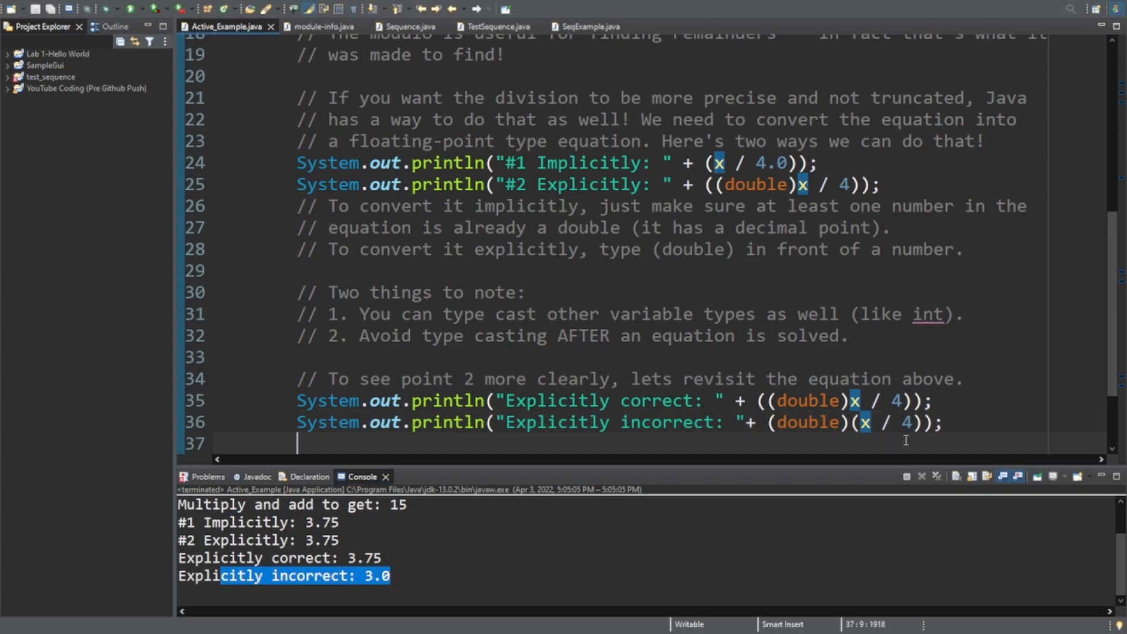
pyautogui.write('/')
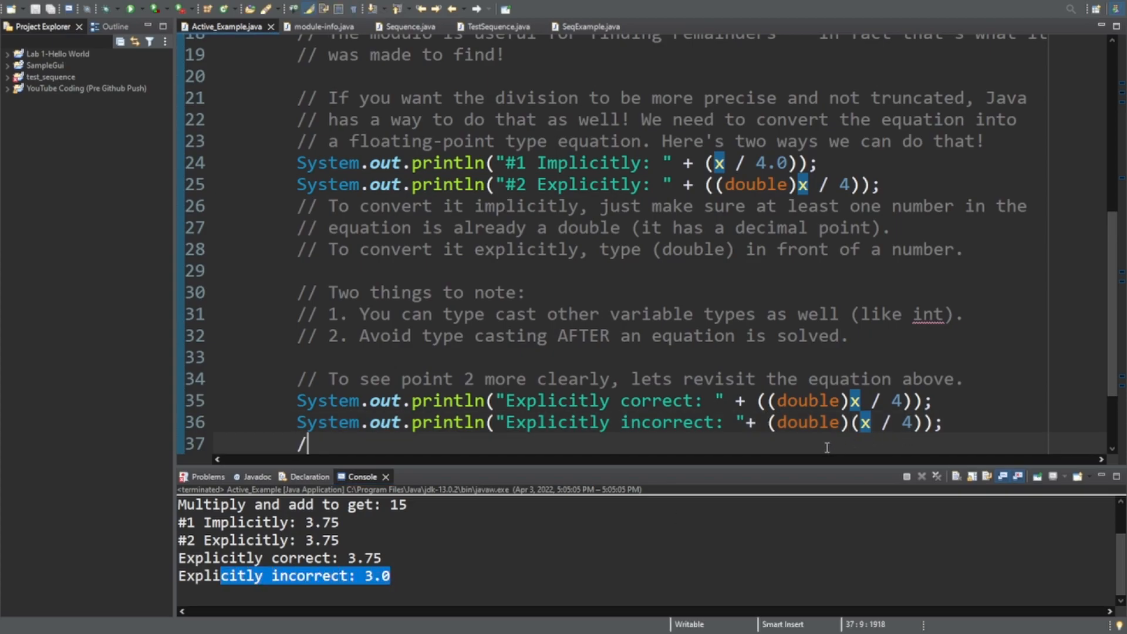
pyautogui.write('/ These look nearly identical but give different results.')
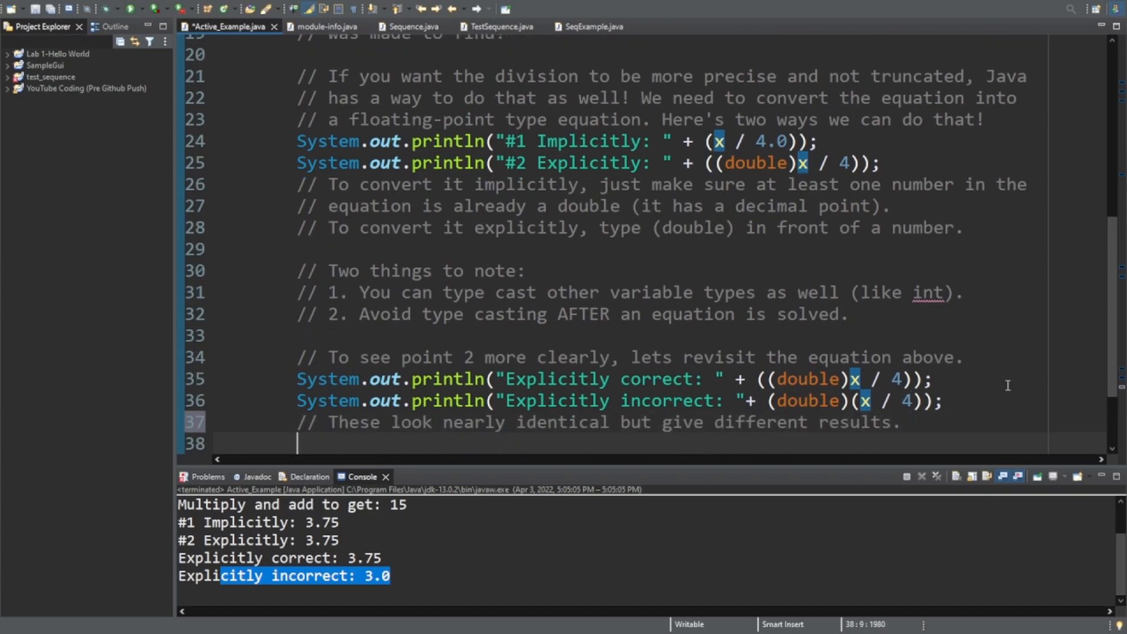
pyautogui.write('// Remember (x / 4) will evaluate before the (double) type cast resolves')
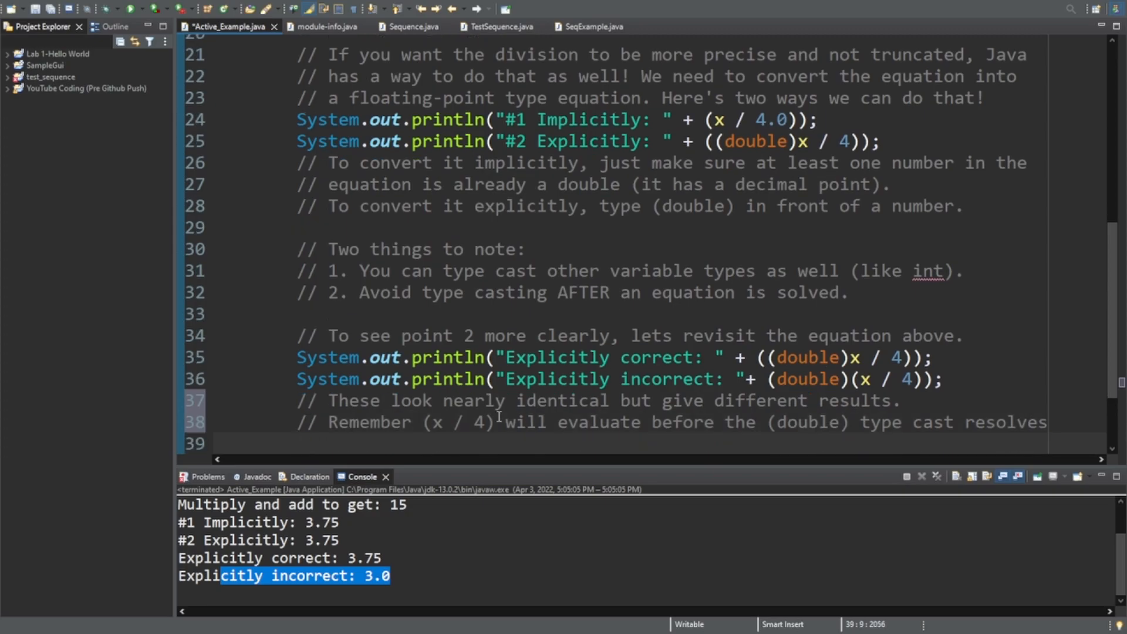
pyautogui.write('// So you want to make sure to type cast a number or variable in the')
pyautogui.write('// equati')
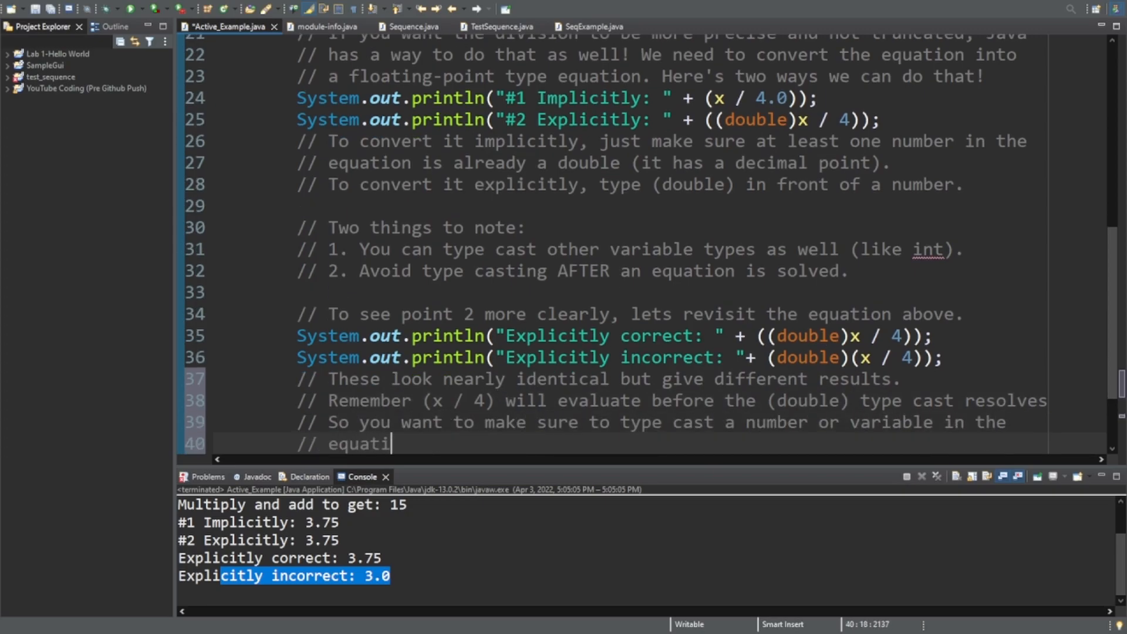
pyautogui.write("on to avoid a common beginner's mistake.")
pyautogui.write('// Comprehension Check [2 Questions')
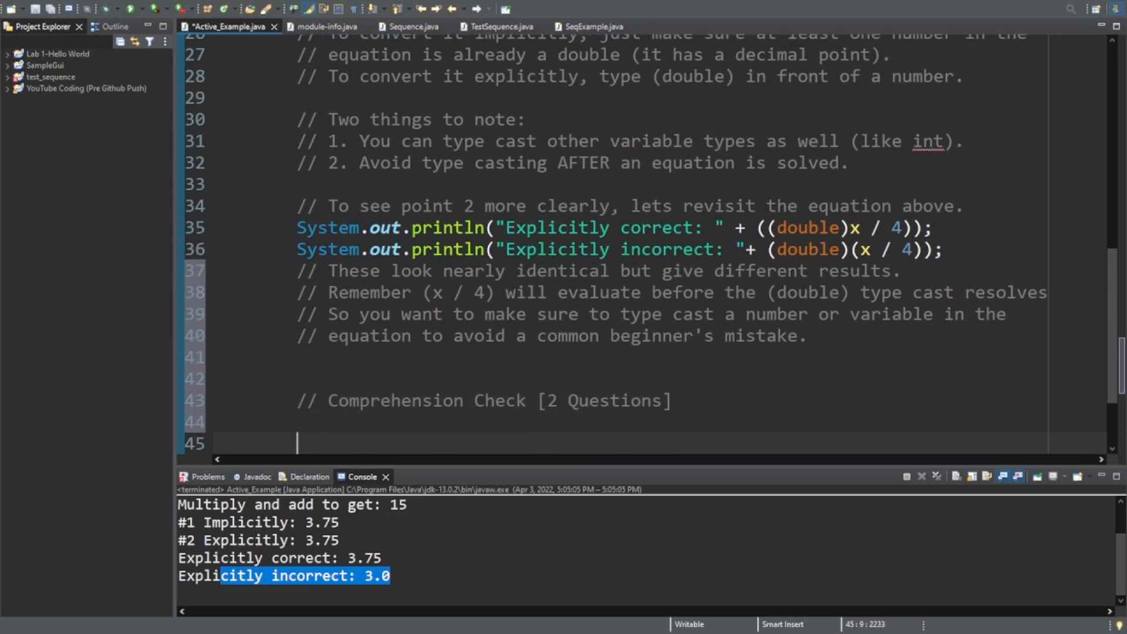
# Write question #1 with students = 27, busses = 2, printing students / busses.
pyautogui.write('// Find and fix the errors!')
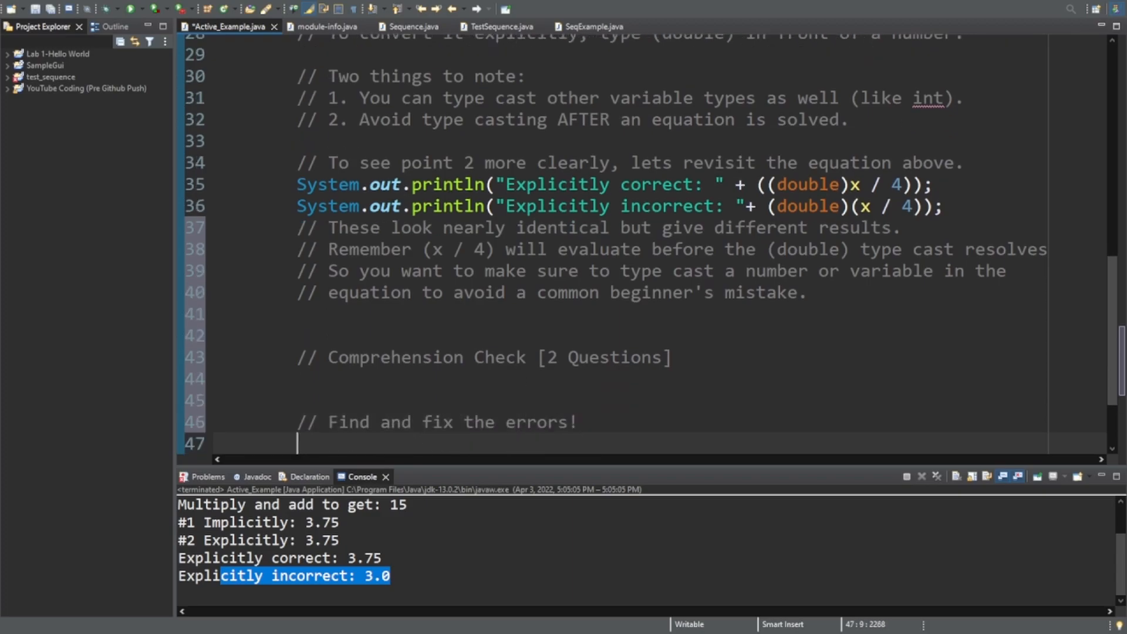
pyautogui.write('// #1 Students are evenly divided among busses. All students ride a bus.')
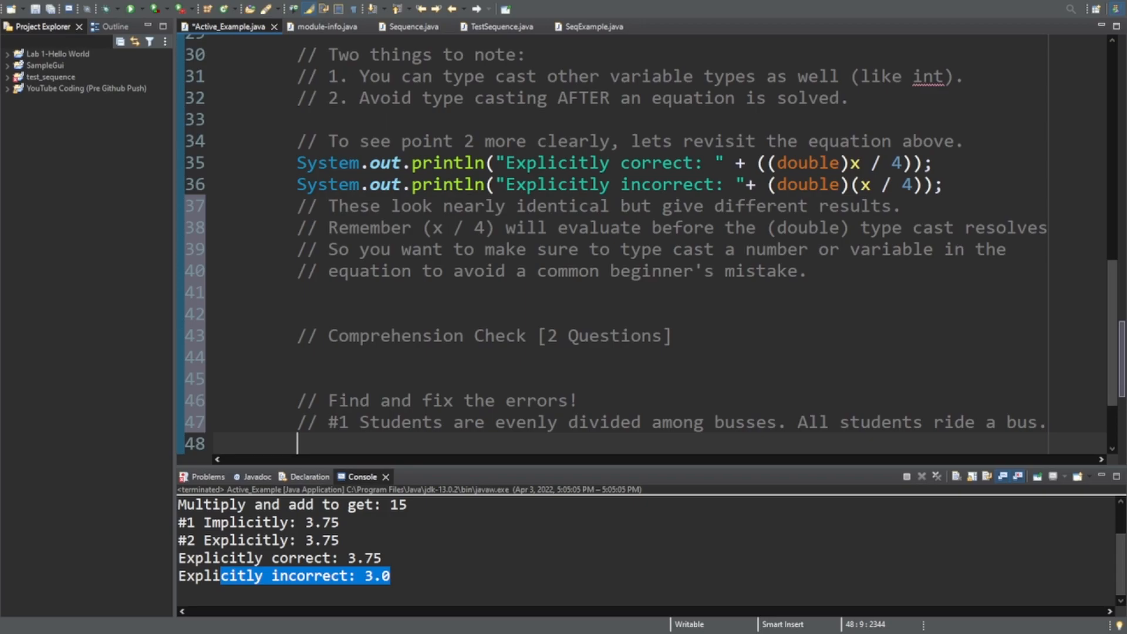
pyautogui.write('int students = 27;')
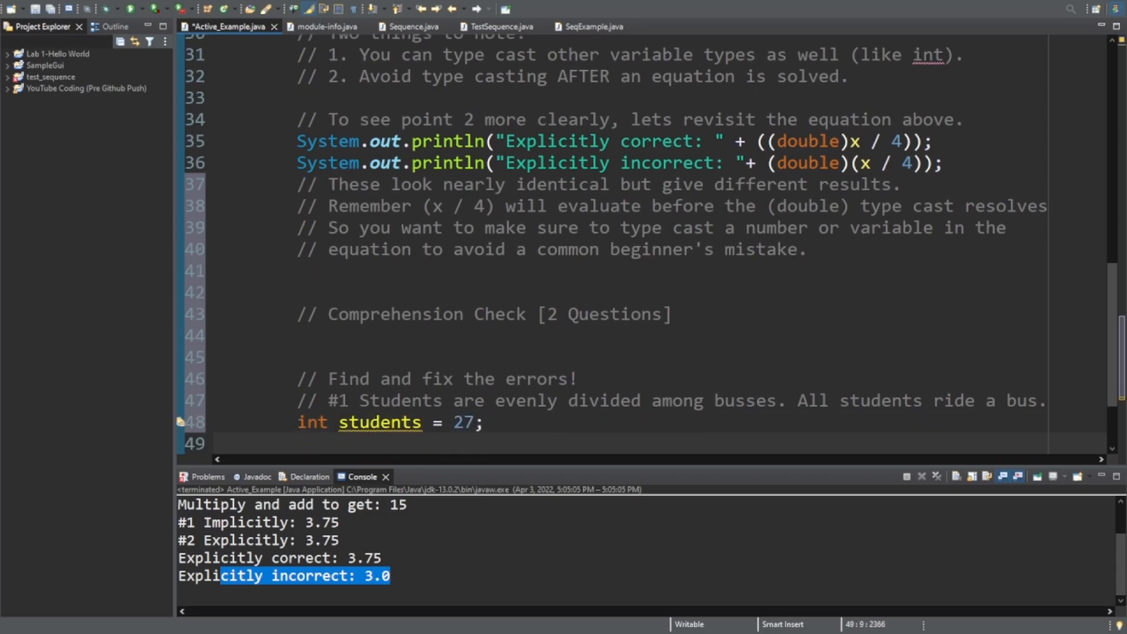
pyautogui.write('int buss')
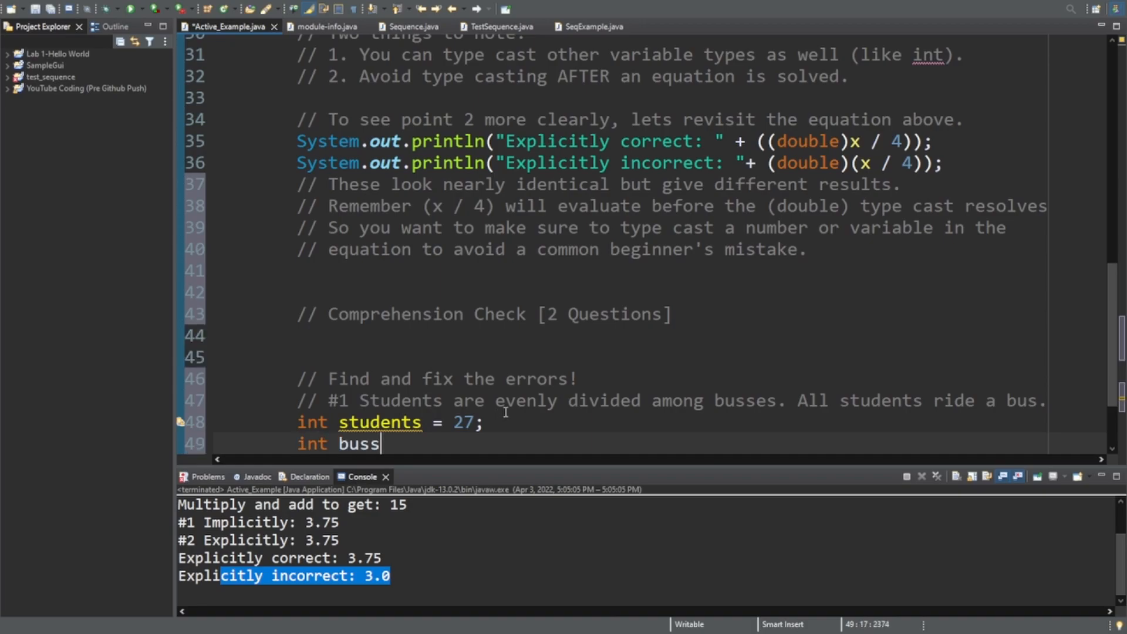
pyautogui.write('es = 2;')
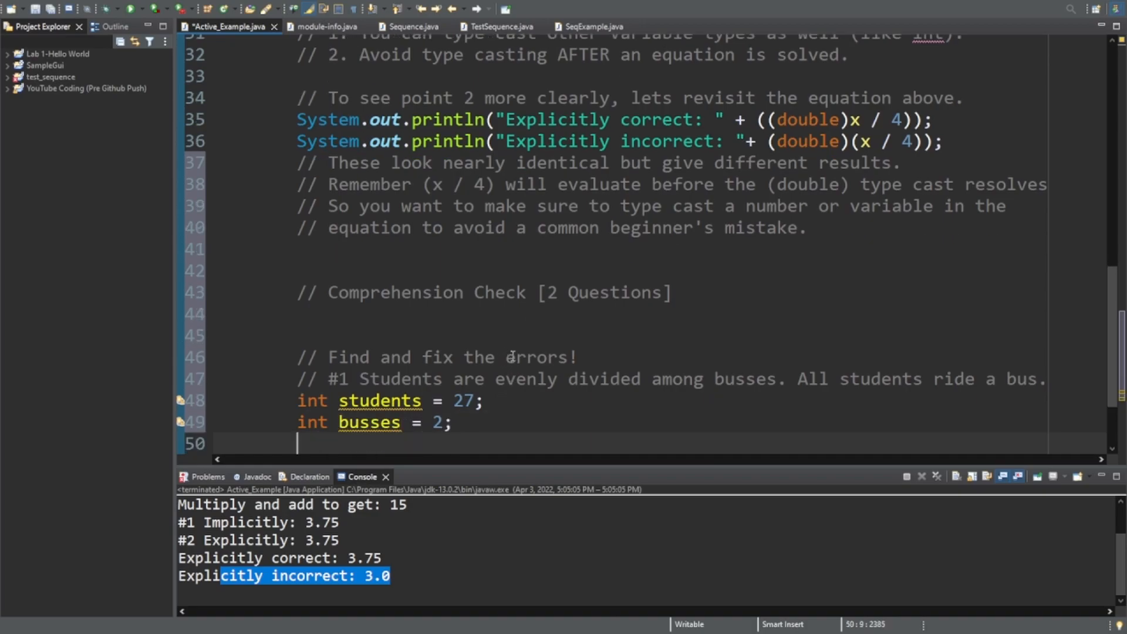
pyautogui.write('System.out.print("The most amount of students on a single bus is: ");')
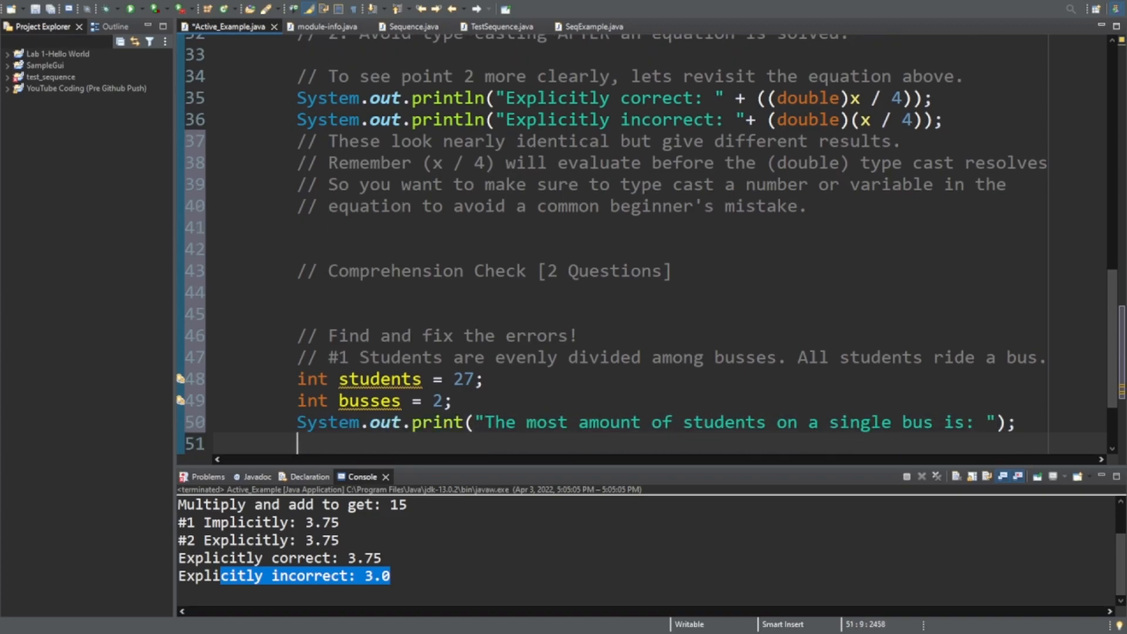
pyautogui.write('System.out.println((students / busses) + ".");')
pyautogui.write('// #2 A teacher is calculating the exact average grade on her last test.')
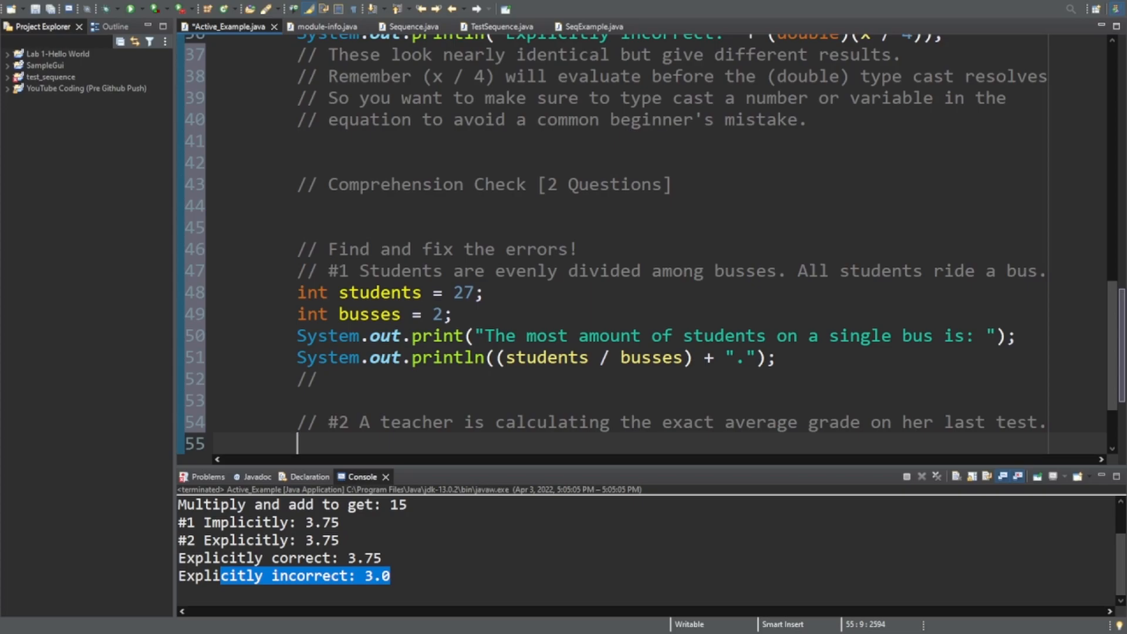
# Write question #2 with testScores {95, 92, 85}, sumOfScores, and an EXACT average print.
pyautogui.write("// The first line is an array, and we'll learn about those later.")
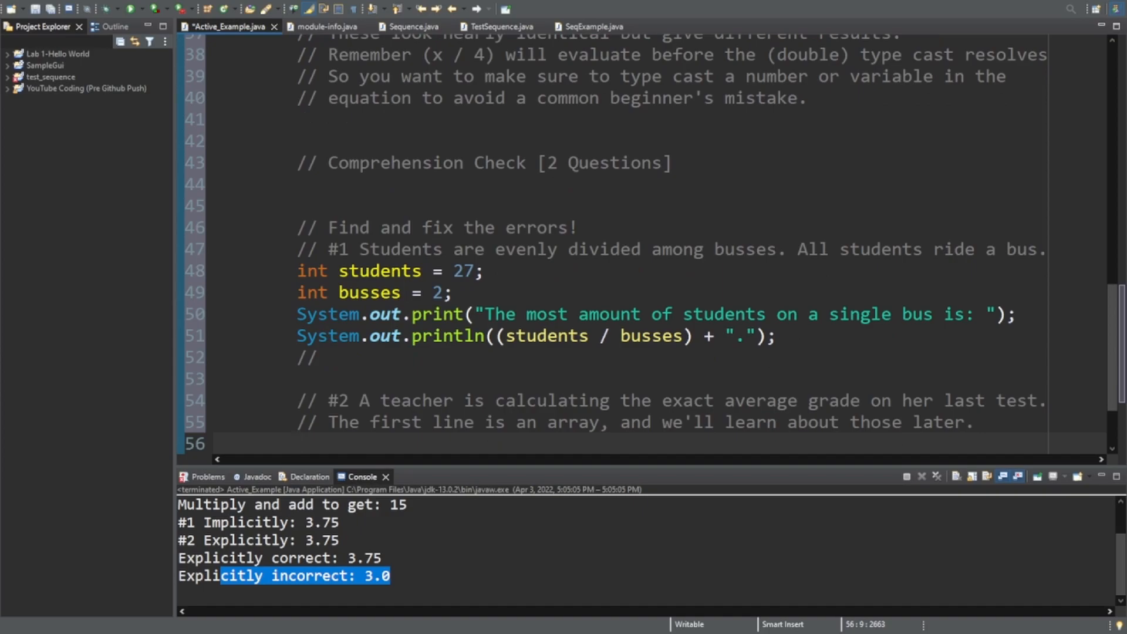
pyautogui.write('int[] testScores = {95, 92, 85}; // This line is correct')
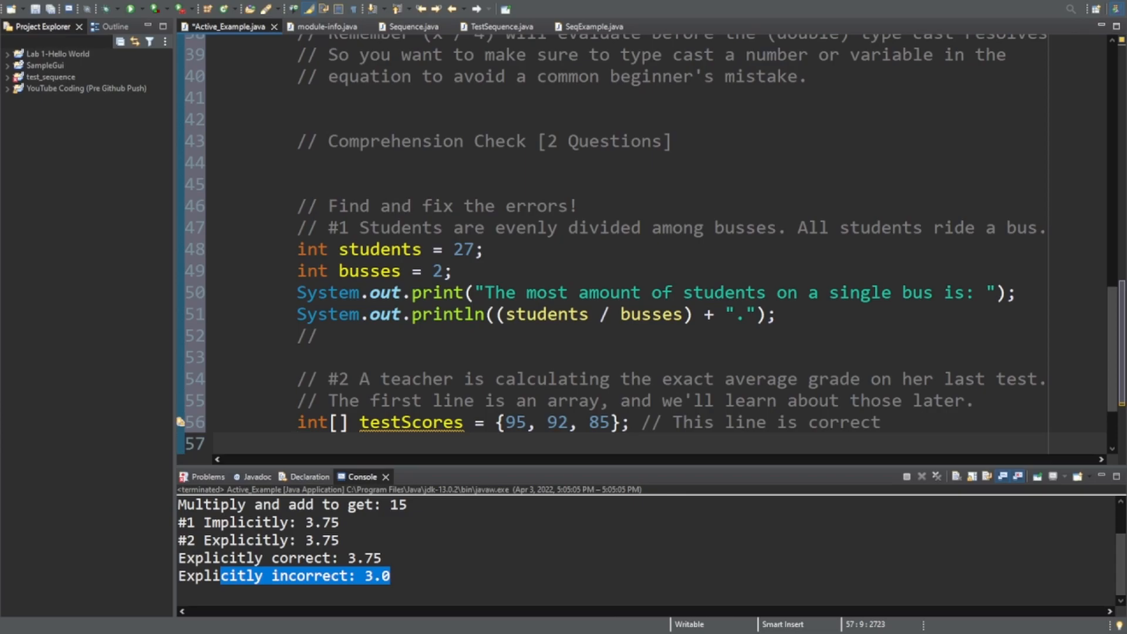
pyautogui.write('int sumOfScores = testScores[0] + testScores[1] + testScores[2];')
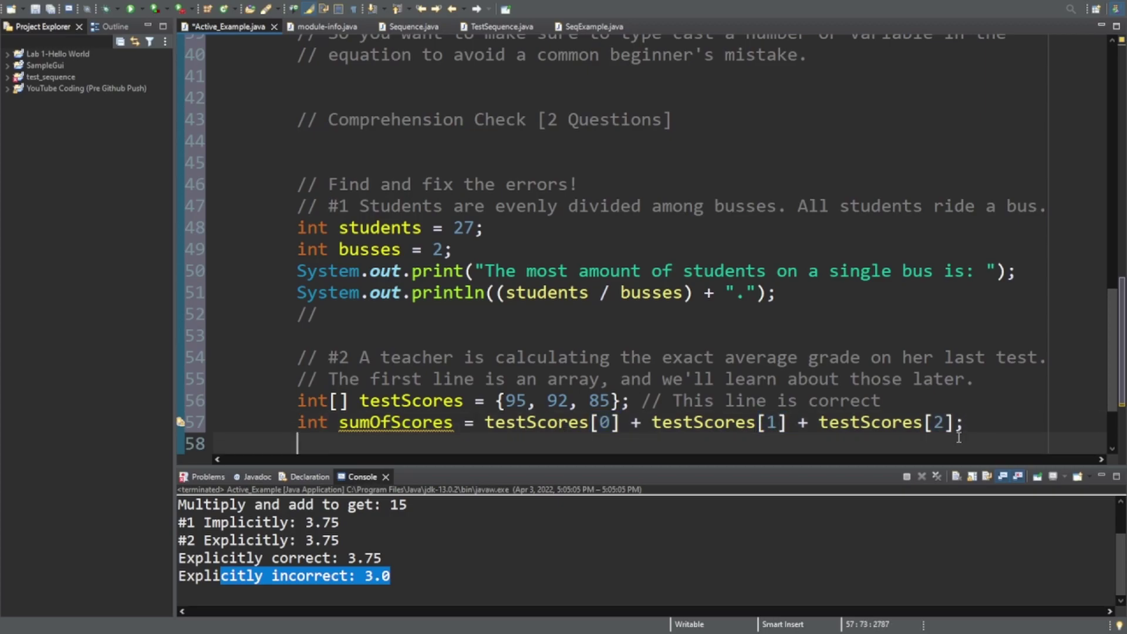
pyautogui.write('System.out.println("The EXACT average is"')
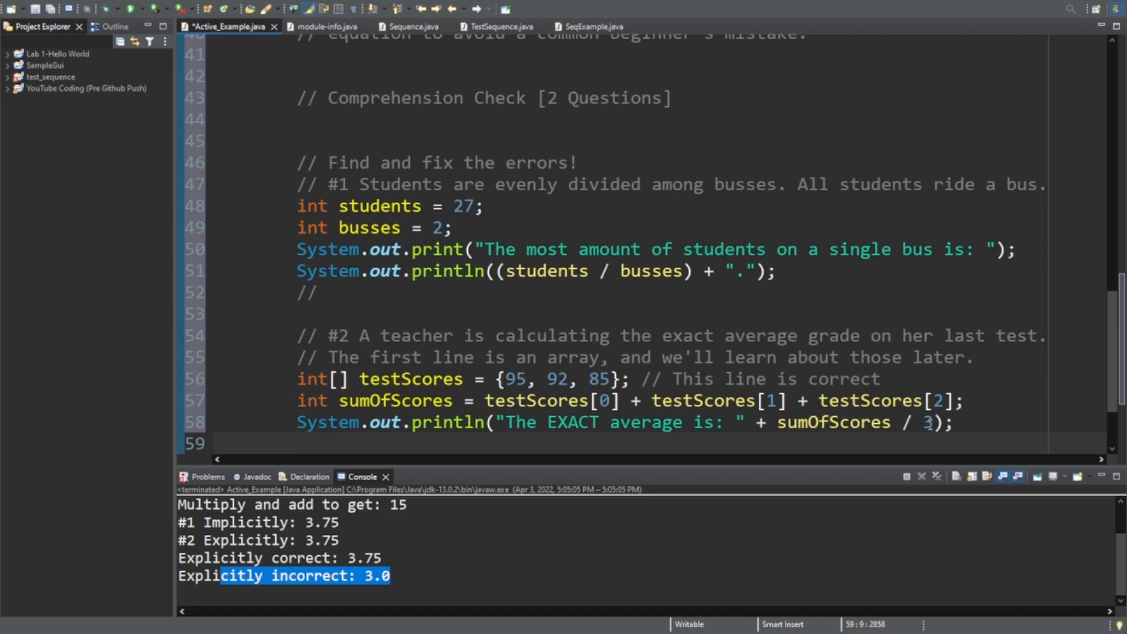
pyautogui.moveTo(832, 444)
pyautogui.write('// ANSWERS')
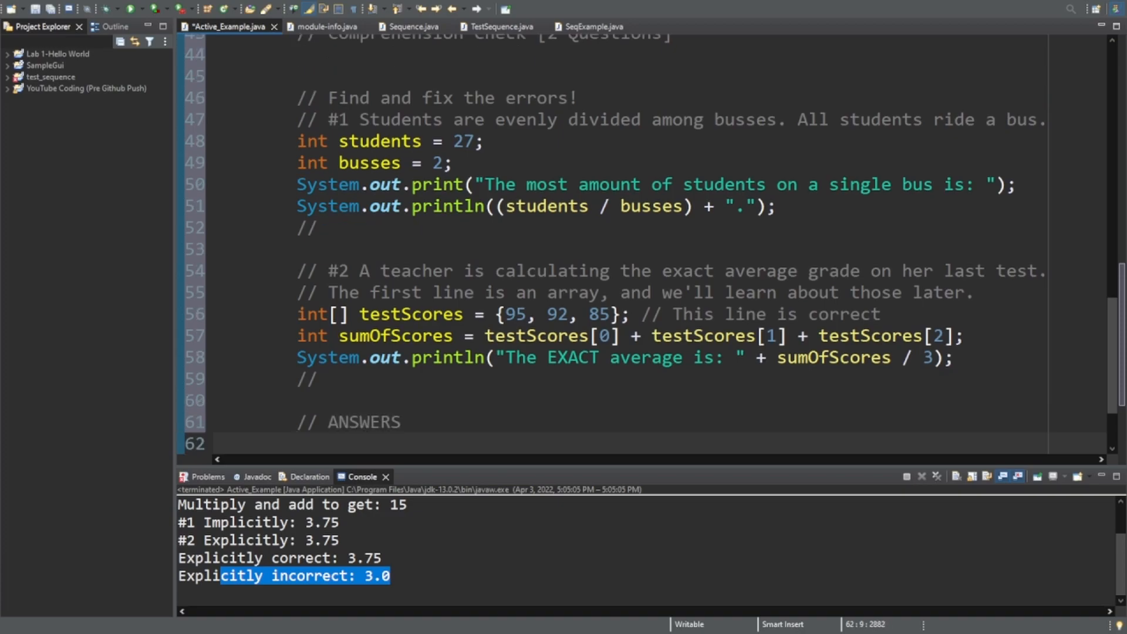
# Write Answer 1, printing the students-per-bus result plus the modulo remainder (students % busses).
pyautogui.write('// Answer 1: Add the remainder with Modulo!')
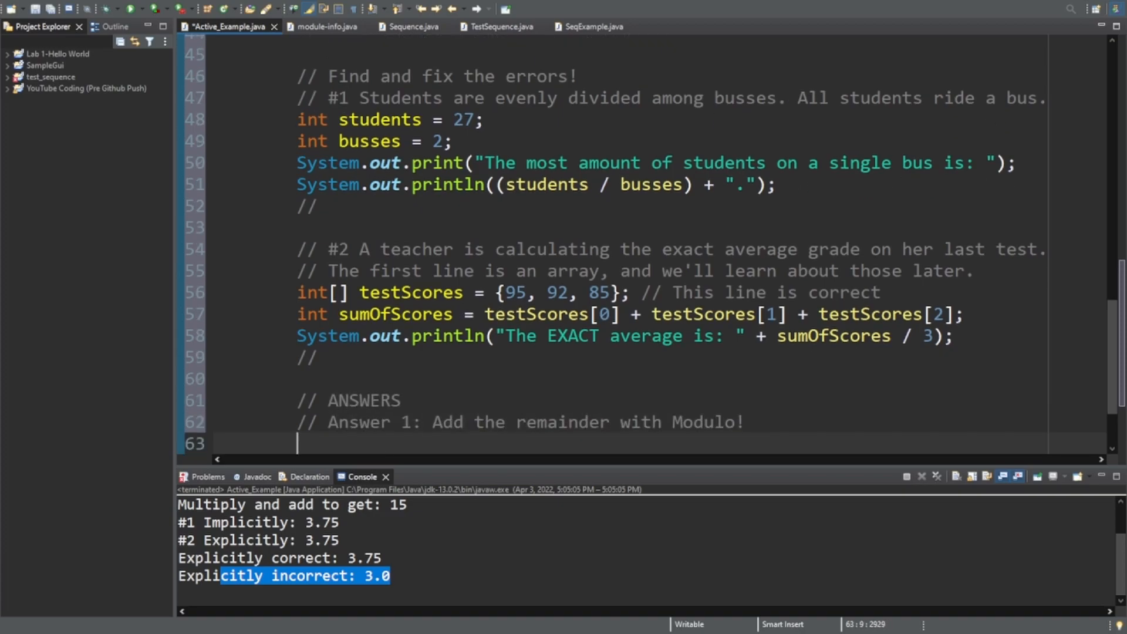
pyautogui.write('System.out.print("The most amount of students on a single bus is: ");')
pyautogui.write('System.out.println((students / busses) + (students % busses) + ".");')
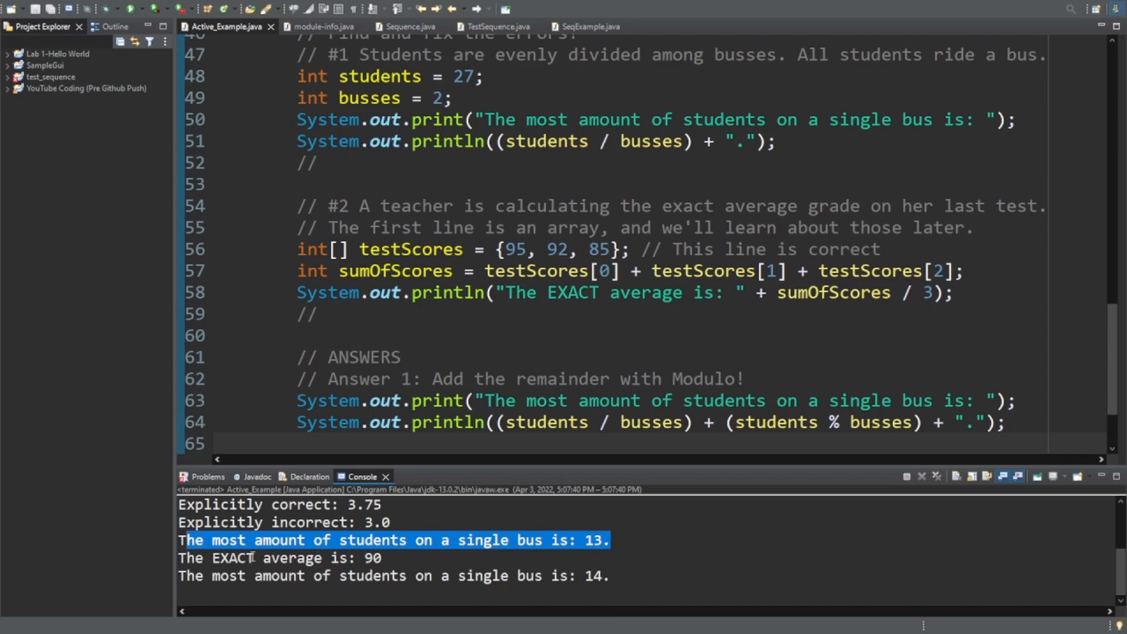
pyautogui.click(228, 576)
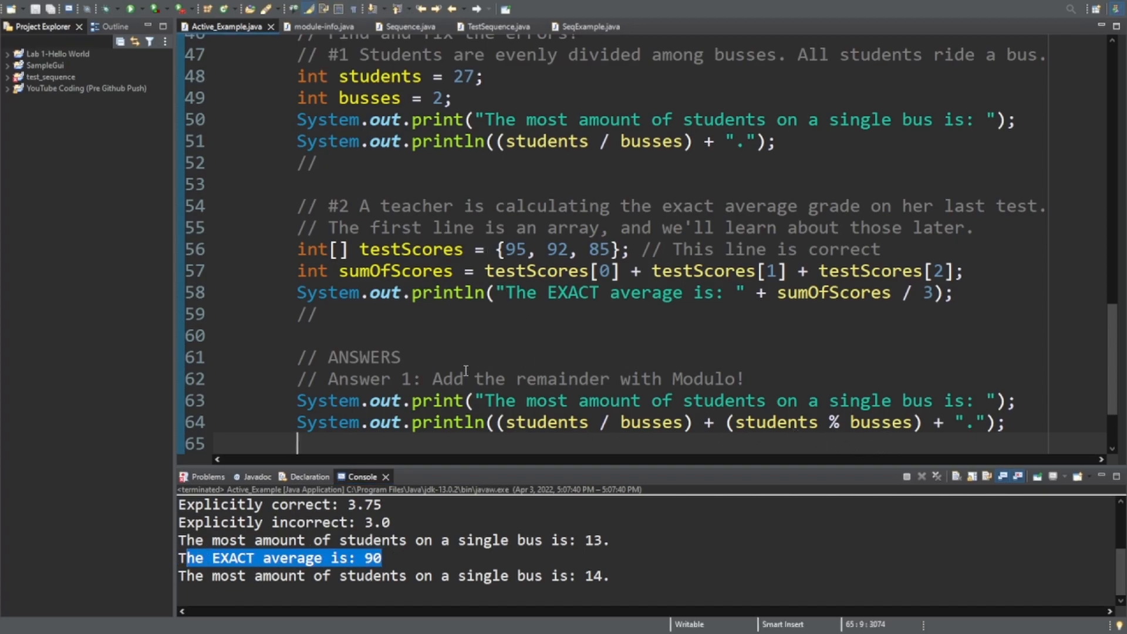
pyautogui.write('// An')
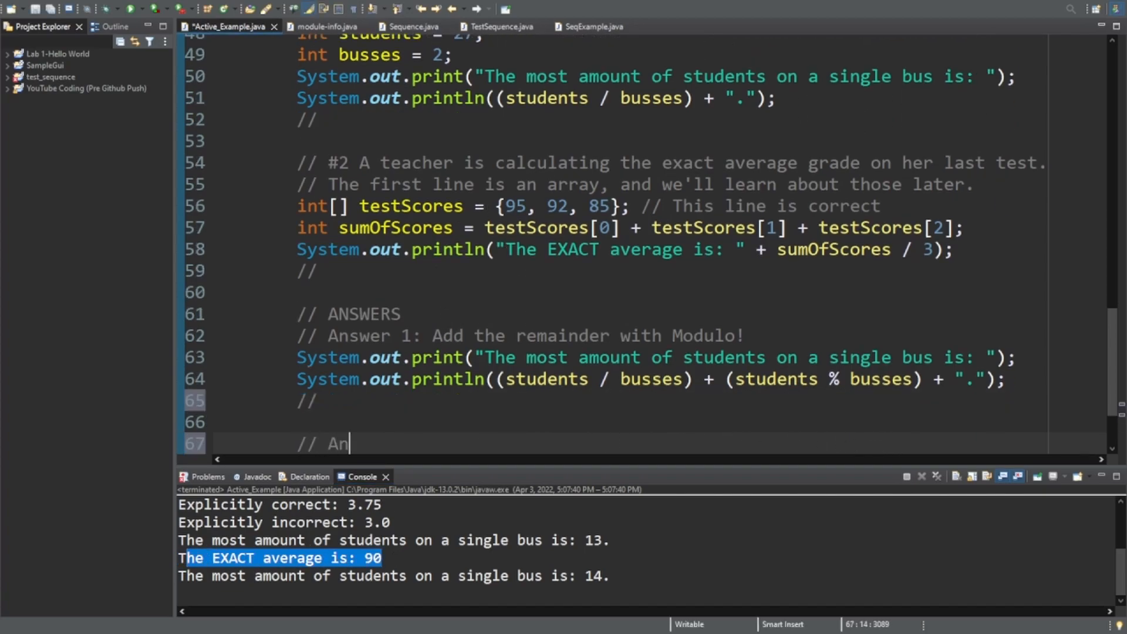
# Write Answer 2 printing (double)sumOfScores / 3 and run it to show 90.666….
pyautogui.write('swer 2: Type cast a variable/number to a double!')
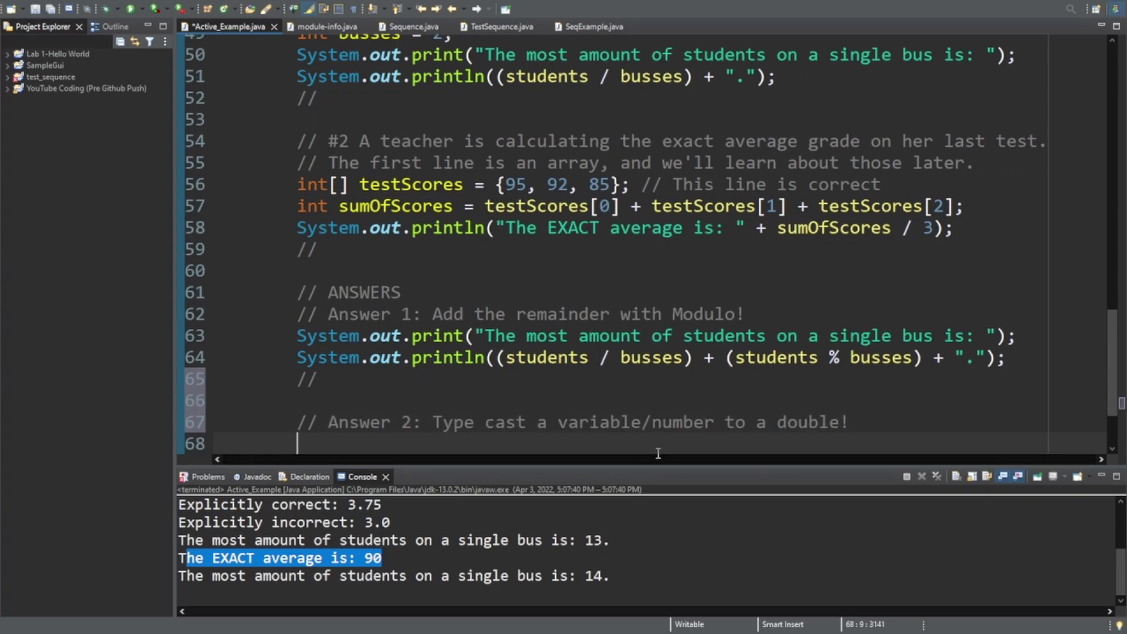
pyautogui.write('System.out.println("The EXACT average is: " + (double)sumO')
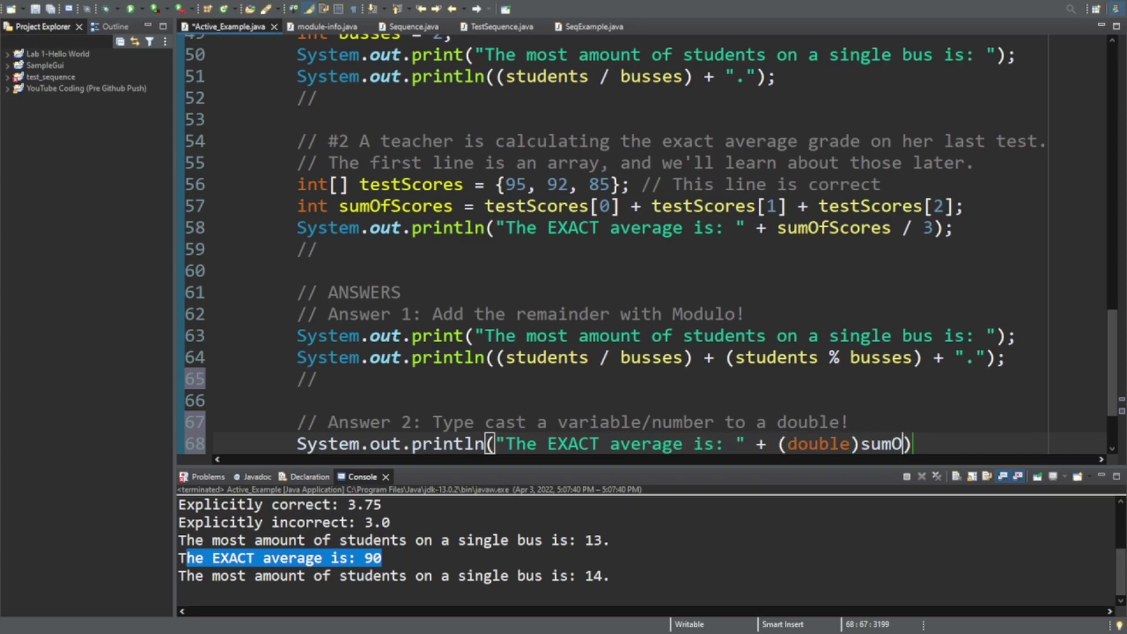
pyautogui.write('fScores / 3);')
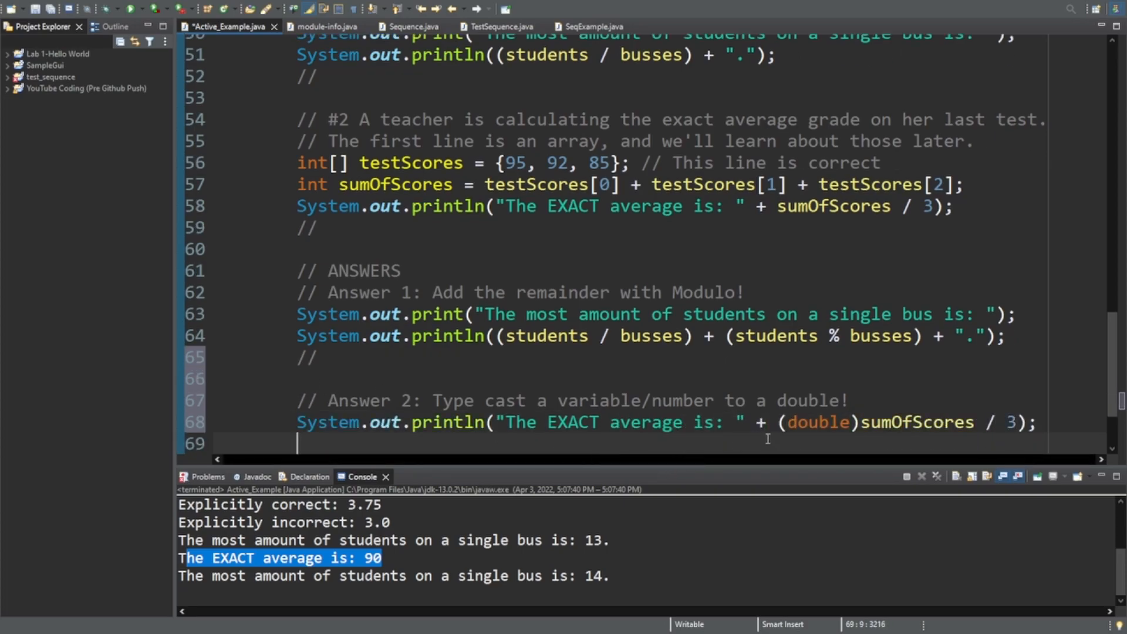
pyautogui.click(855, 422)
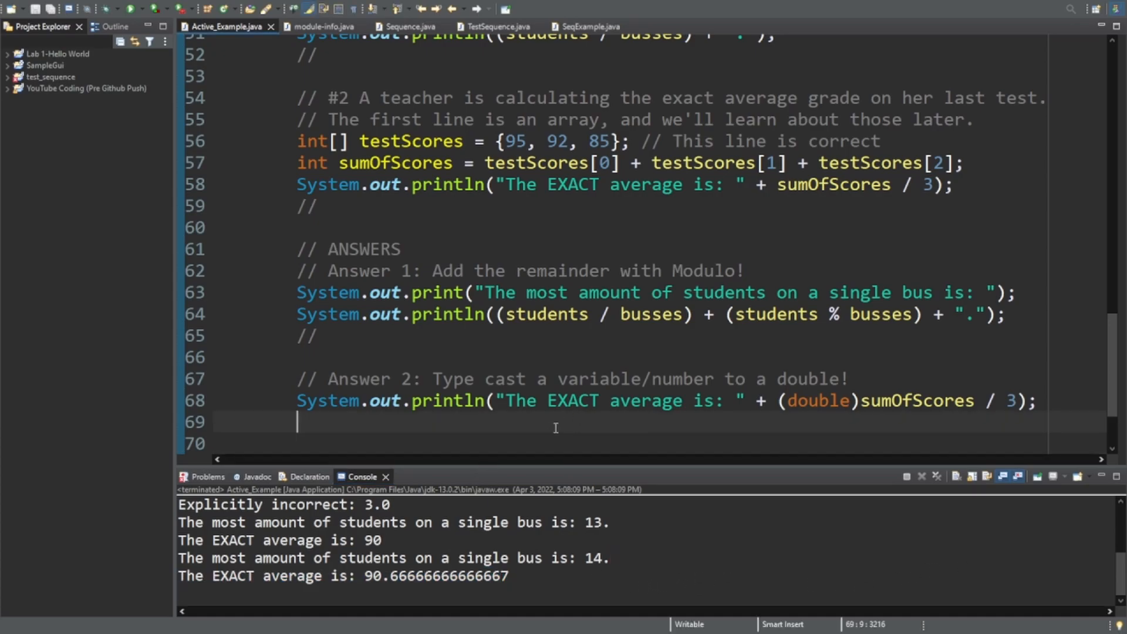
pyautogui.write("// That's it! Check out the playlist to learn more Java!")
pyautogui.write('// Help us conquer YouTube by liking th')
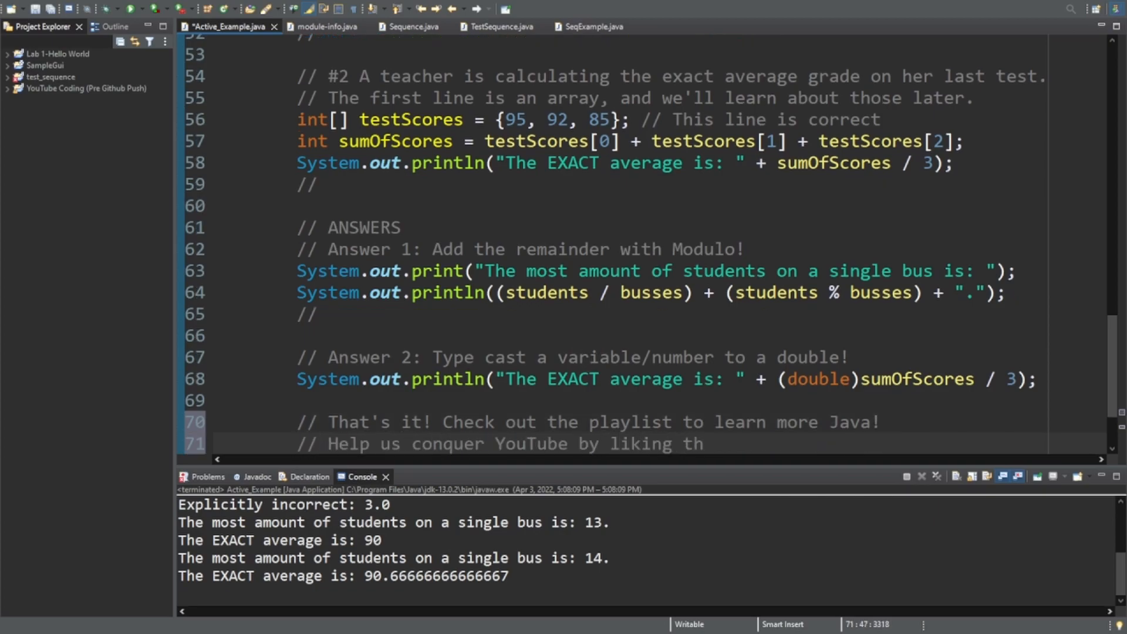
# Finish the playlist closing comment and select the (double) cast in Answer 2.
pyautogui.write('e video :)')
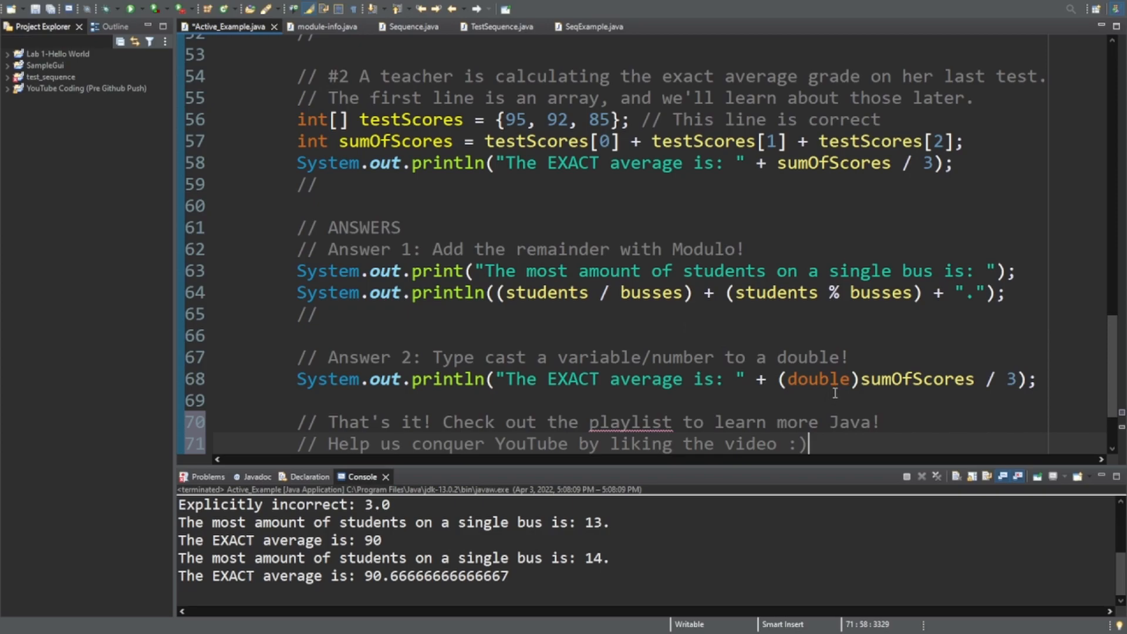
pyautogui.moveTo(863, 380)
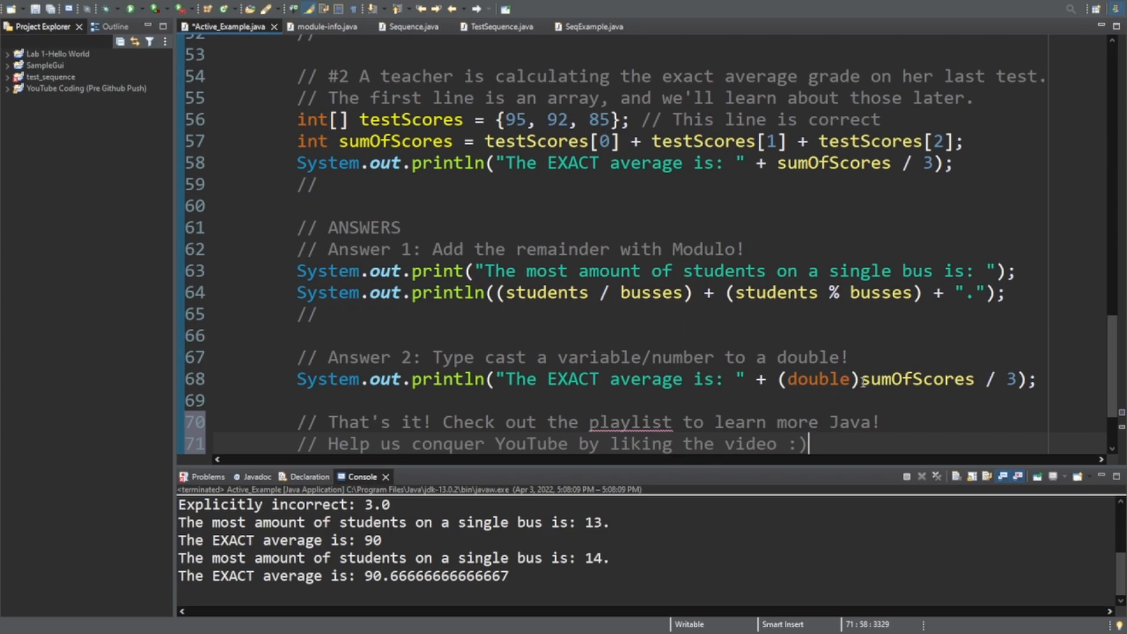
pyautogui.doubleClick(818, 378)
pyautogui.write('(double)')
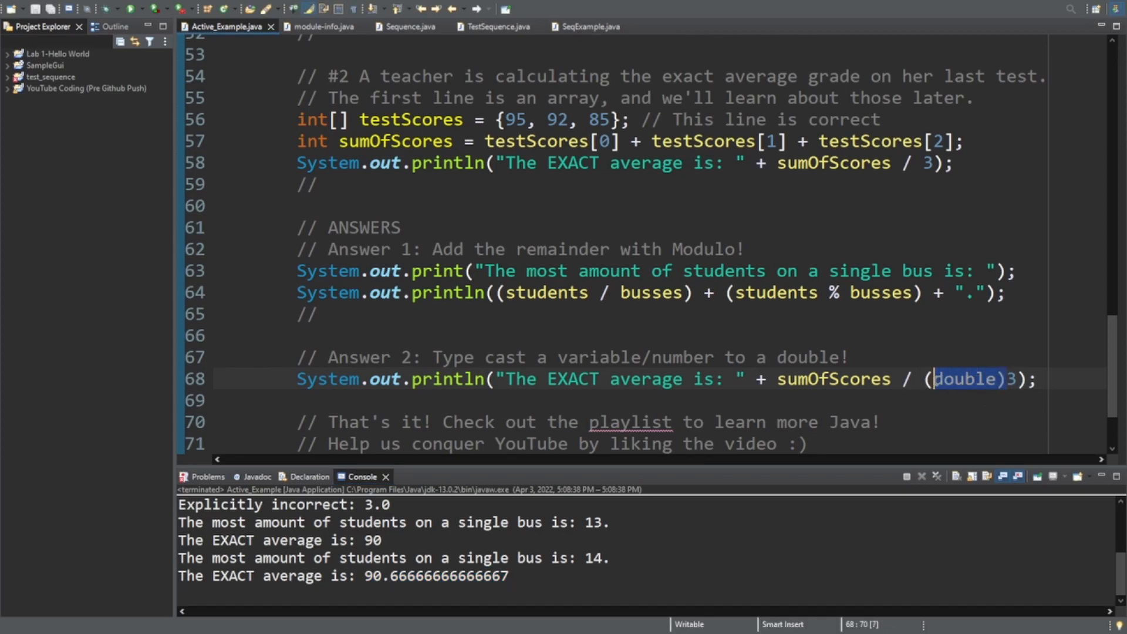
# Remove the cast before 3 and put (double) before the parenthesized sumOfScores / 3.
pyautogui.press('Delete')
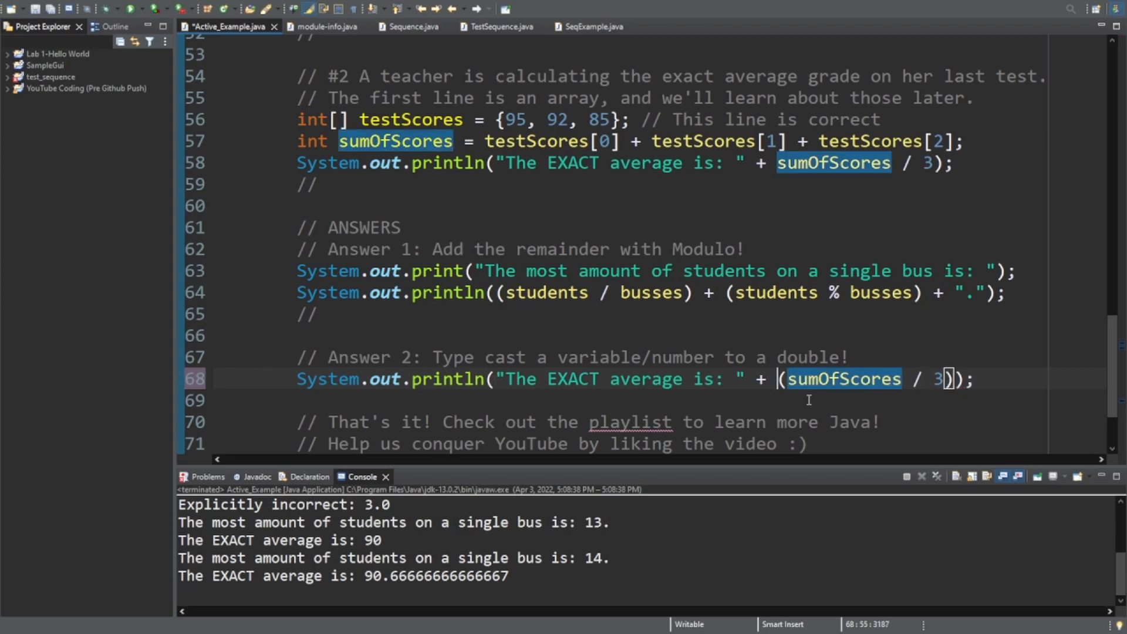
pyautogui.write('(double)(')
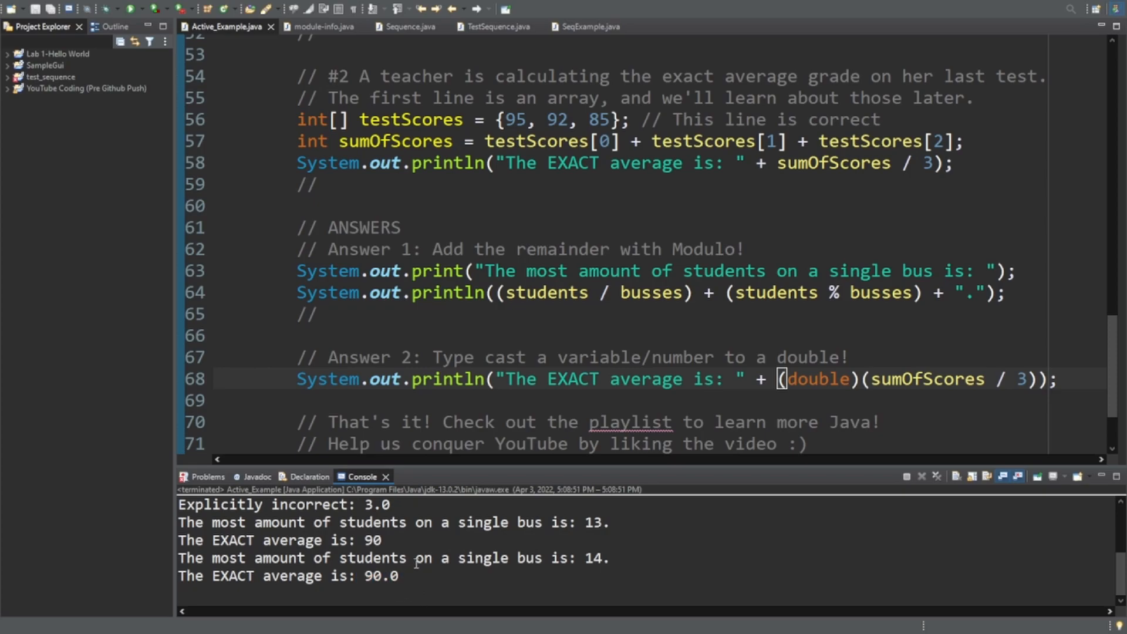
pyautogui.moveTo(422, 589)
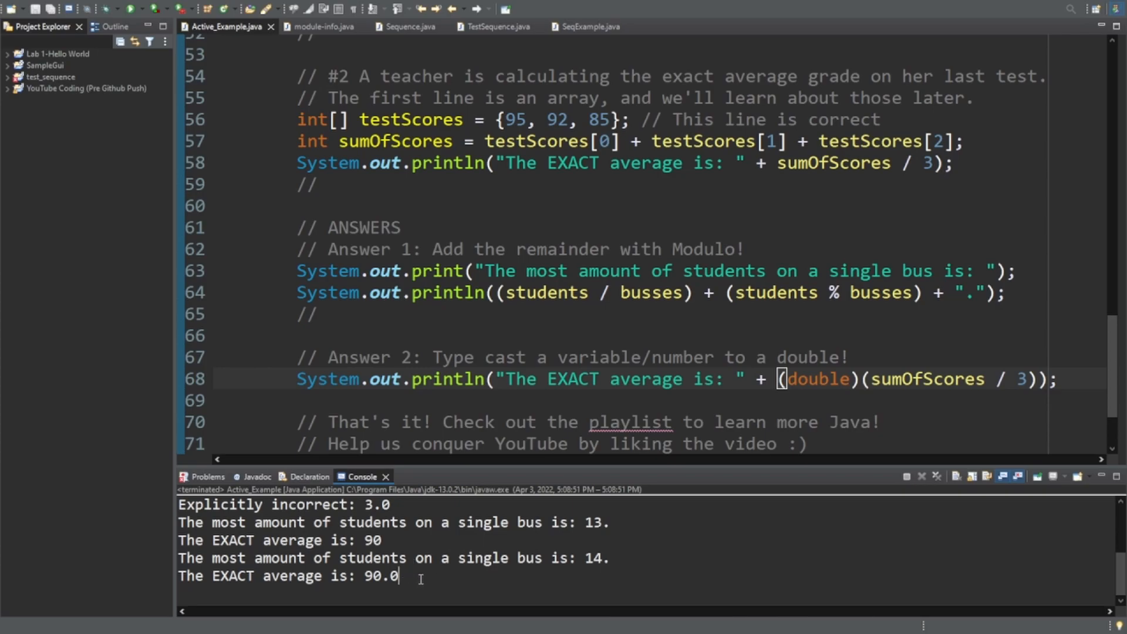
pyautogui.moveTo(425, 588)
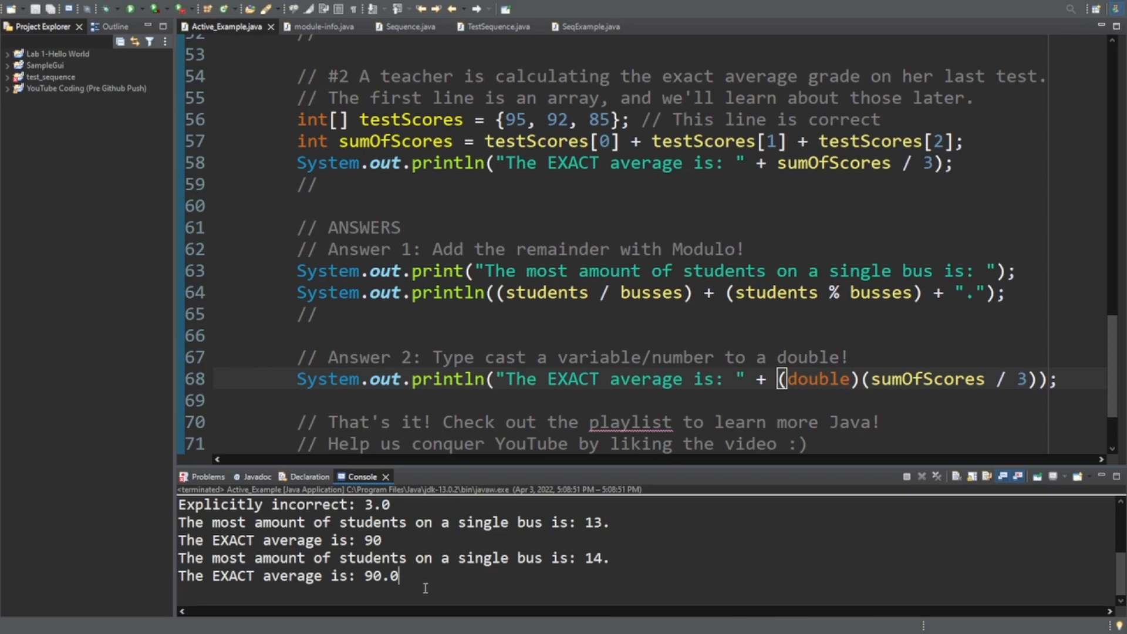